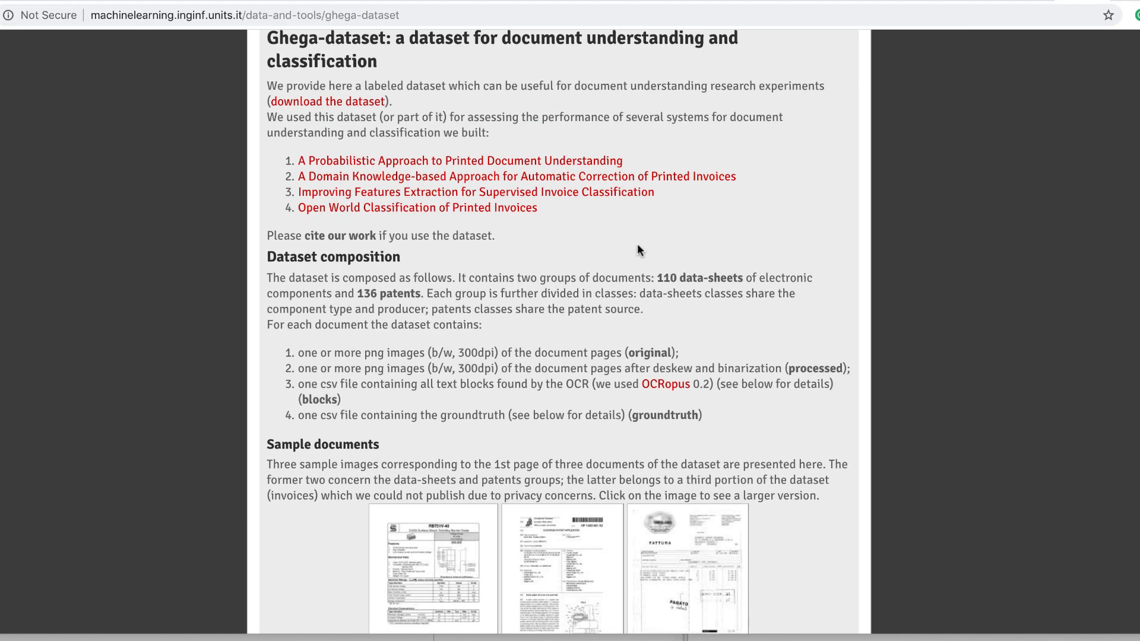
Upload invoice-sample.jpg to the Vision demo and view its labels, such as Text 94%.
{"action": "scroll", "scroll_direction": "up", "scroll_amount": 3}
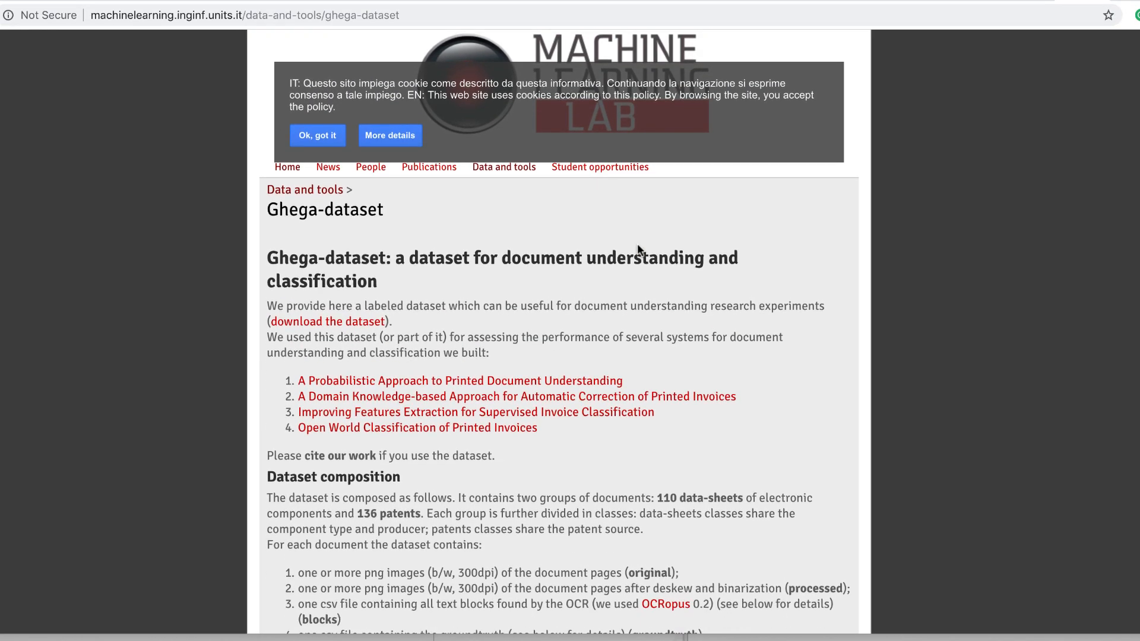
{"action": "scroll", "scroll_direction": "up", "scroll_amount": 3}
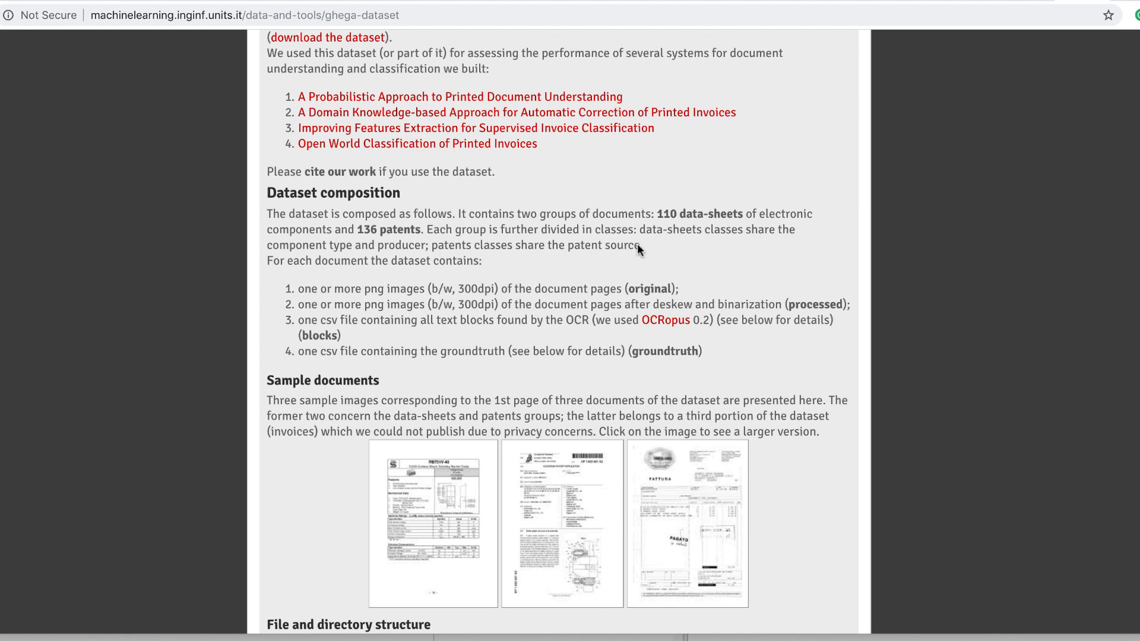
{"action": "scroll", "scroll_direction": "down", "scroll_amount": 3}
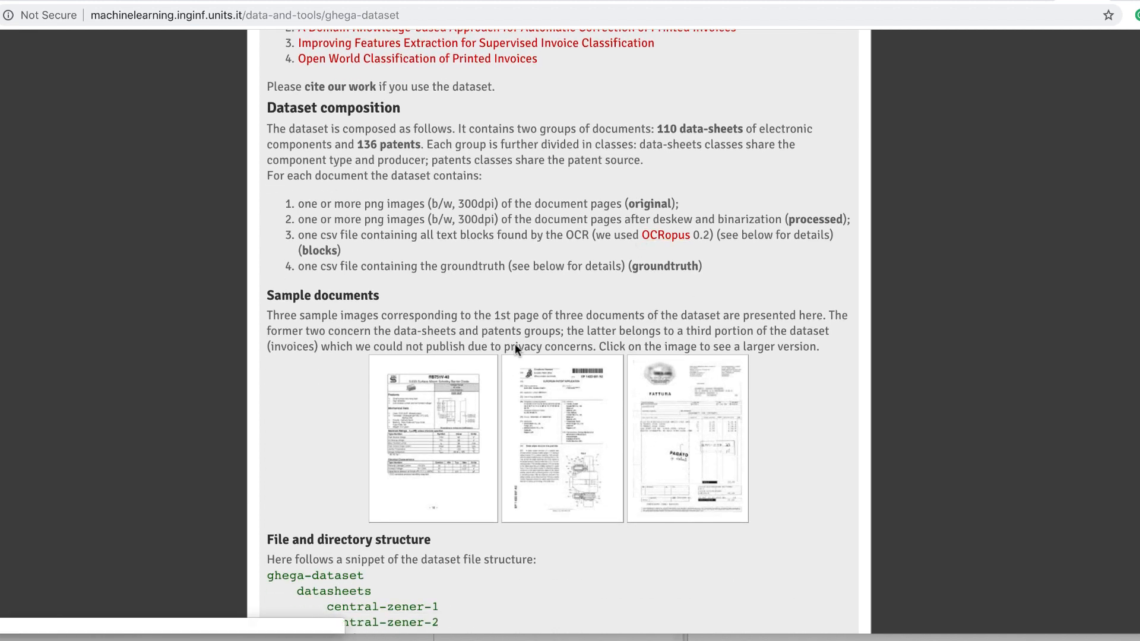
{"action": "left_click", "coordinate": [686, 438]}
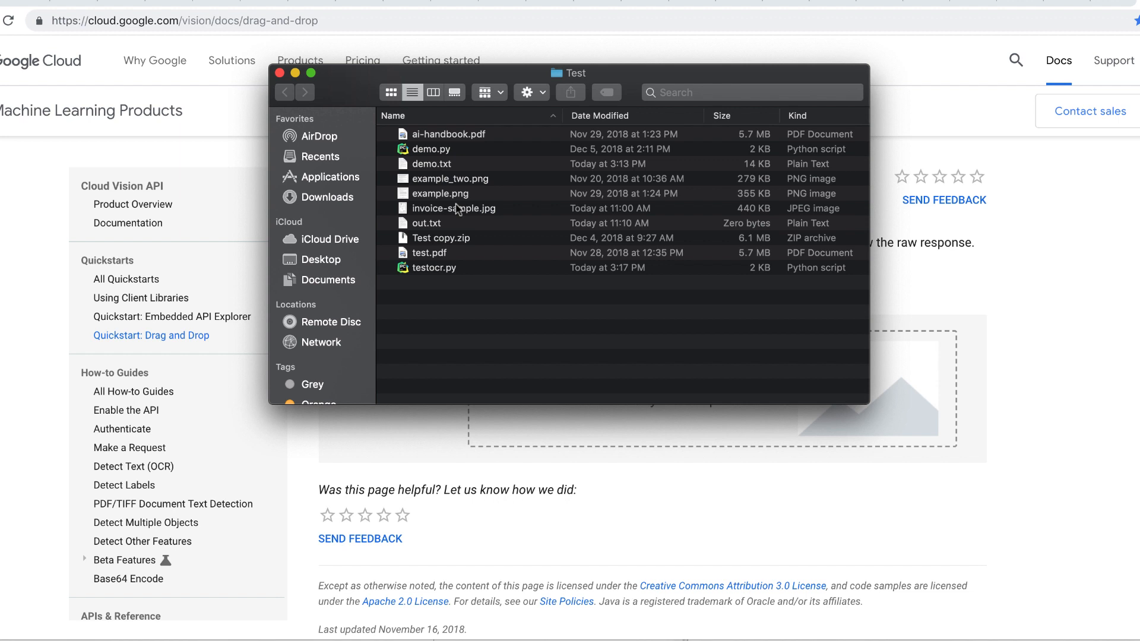
{"action": "mouse_move", "coordinate": [476, 202]}
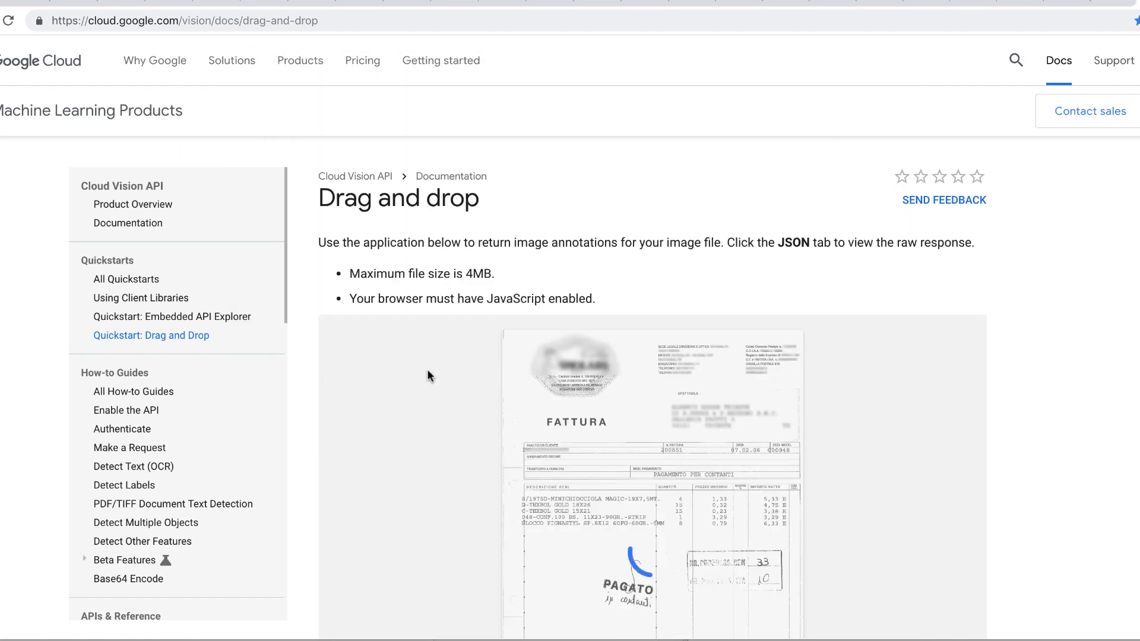
{"action": "scroll", "scroll_direction": "down", "scroll_amount": 3}
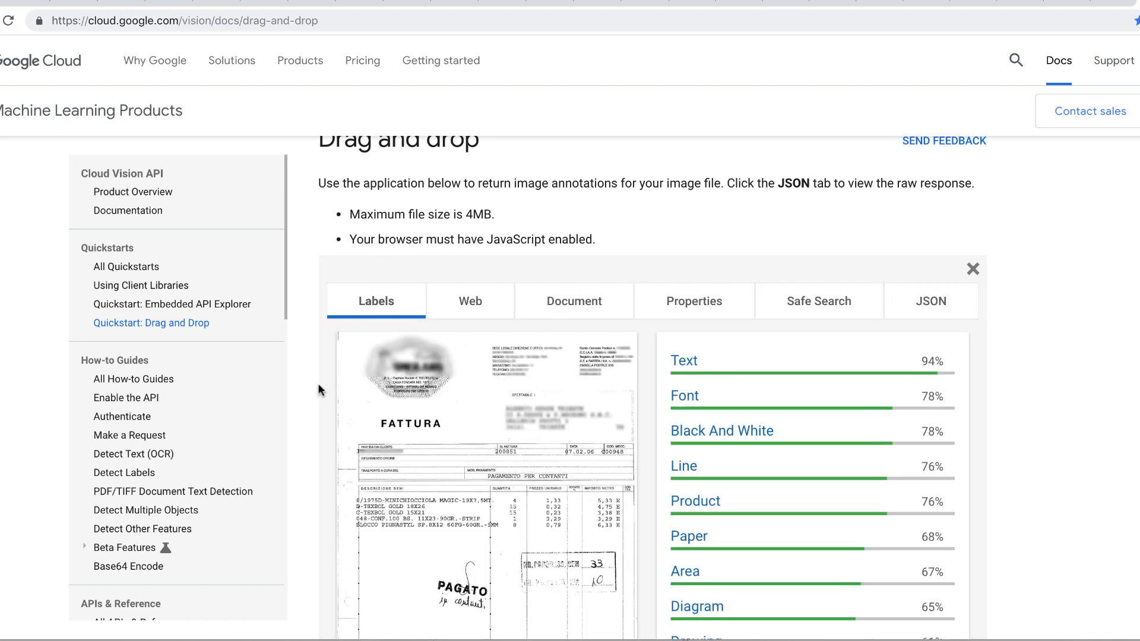
{"action": "scroll", "scroll_direction": "down", "scroll_amount": 3}
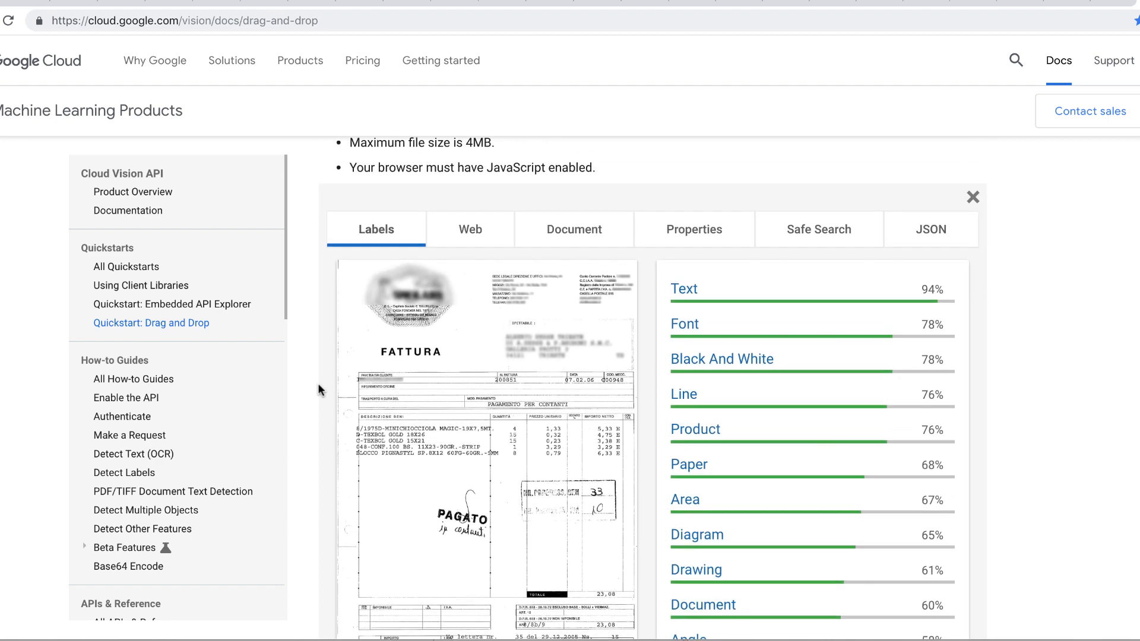
{"action": "scroll", "scroll_direction": "up", "scroll_amount": 3}
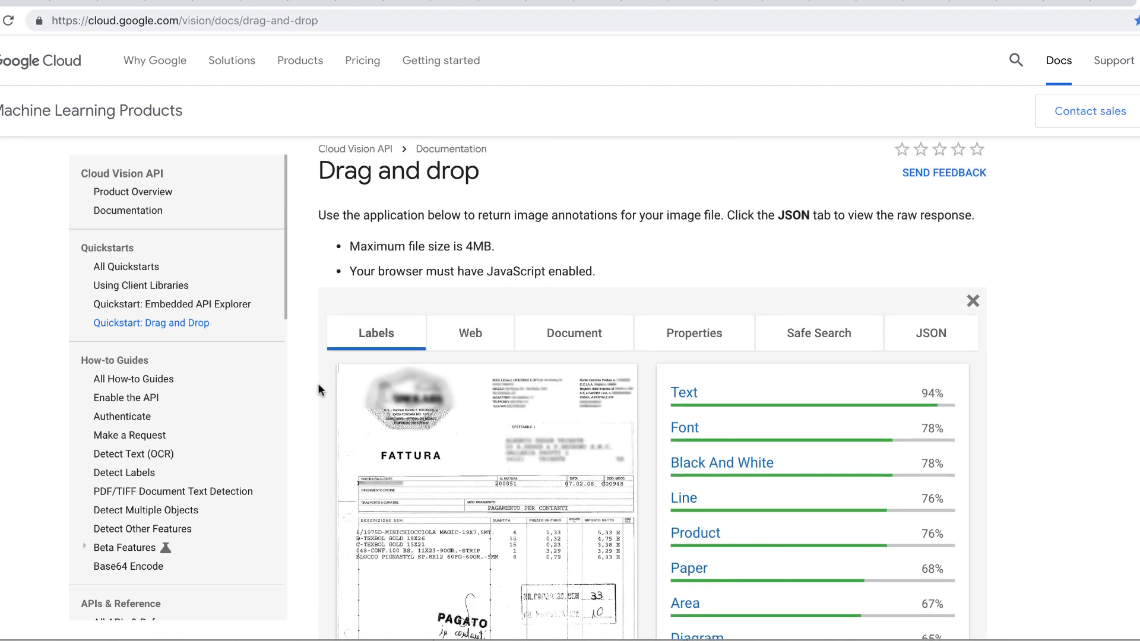
{"action": "scroll", "scroll_direction": "down", "scroll_amount": 3}
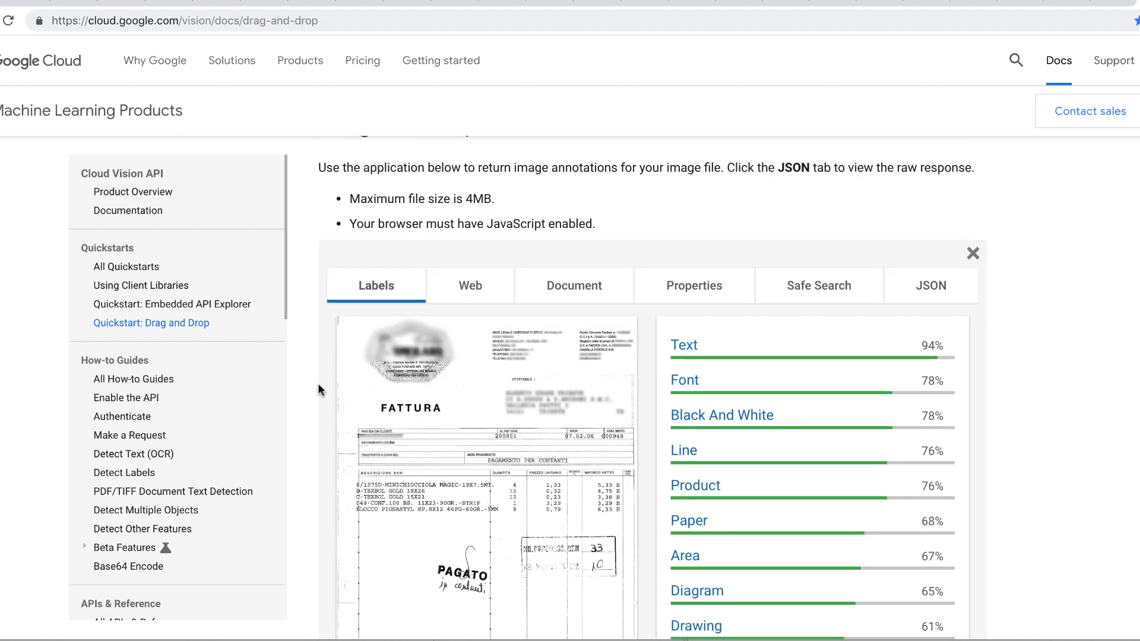
{"action": "mouse_move", "coordinate": [785, 263]}
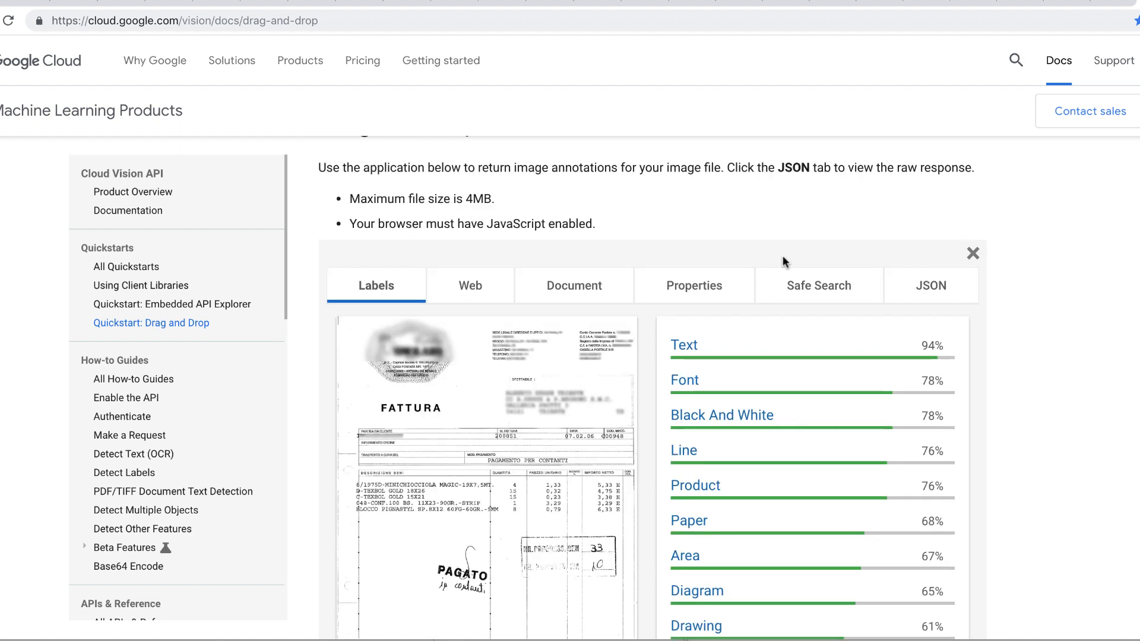
{"action": "mouse_move", "coordinate": [914, 285]}
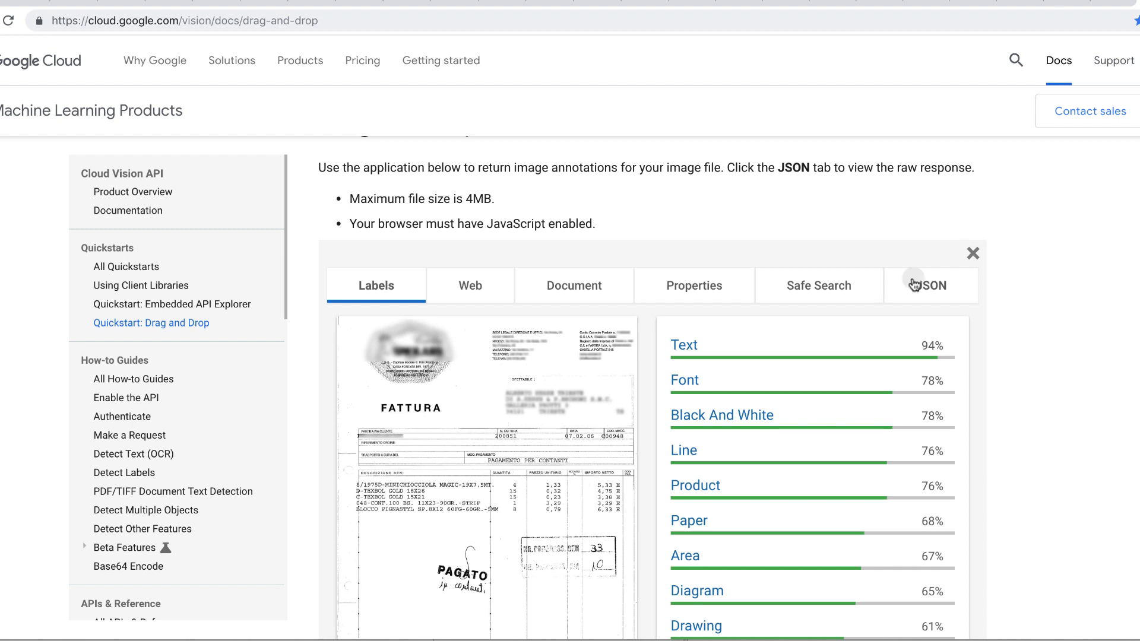
Scroll through the invoice's raw JSON response.
{"action": "left_click", "coordinate": [931, 285]}
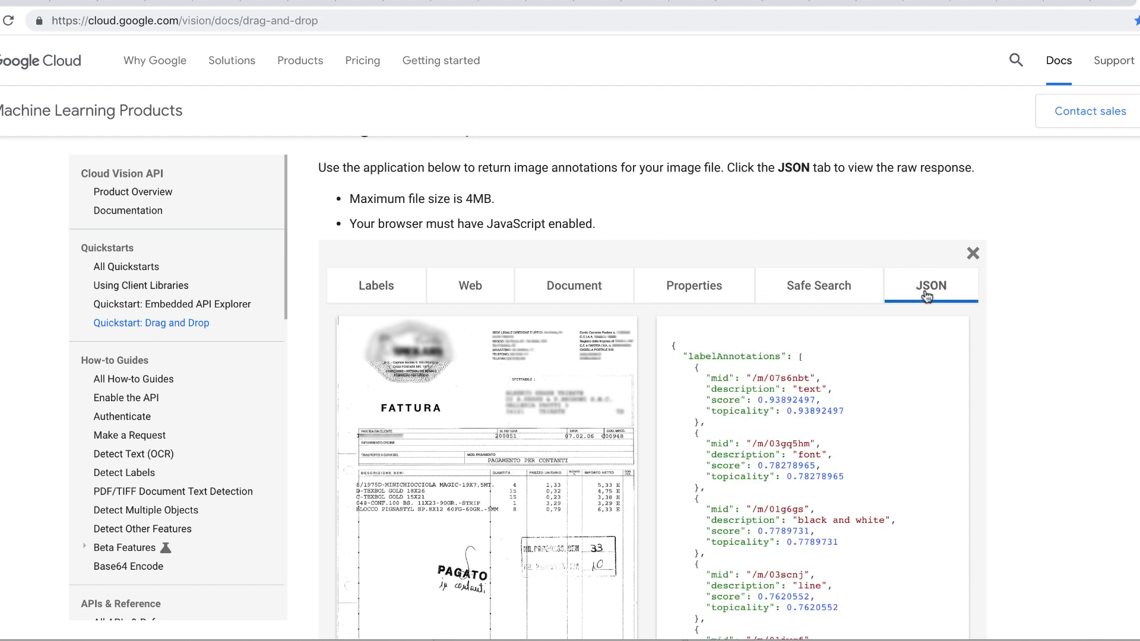
{"action": "scroll", "scroll_direction": "down", "scroll_amount": 3}
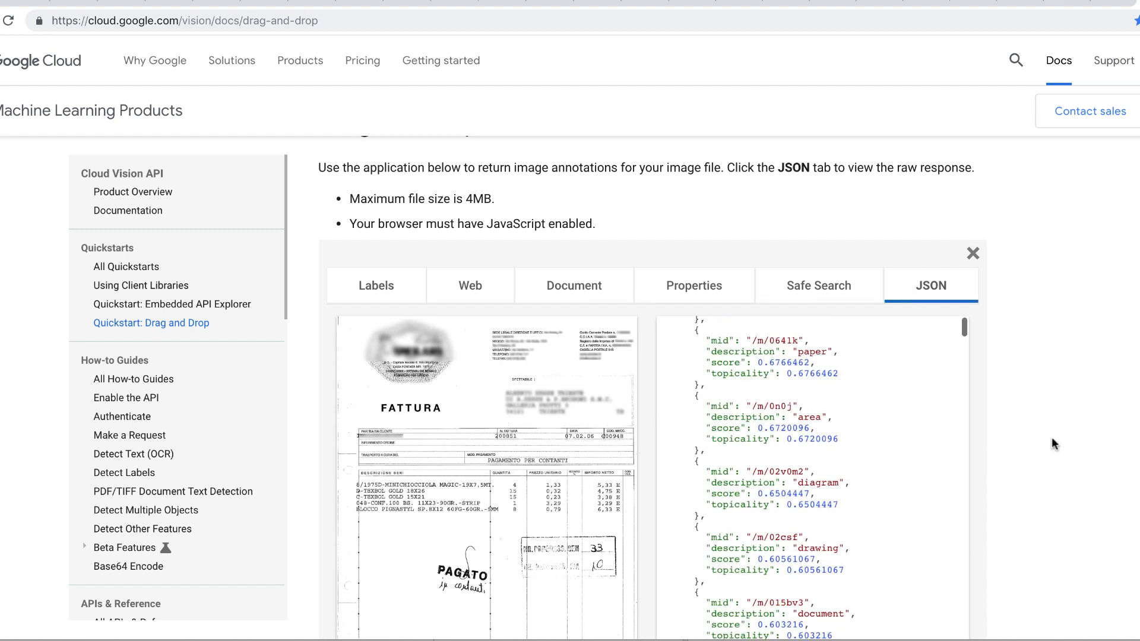
{"action": "scroll", "scroll_direction": "down", "scroll_amount": 3}
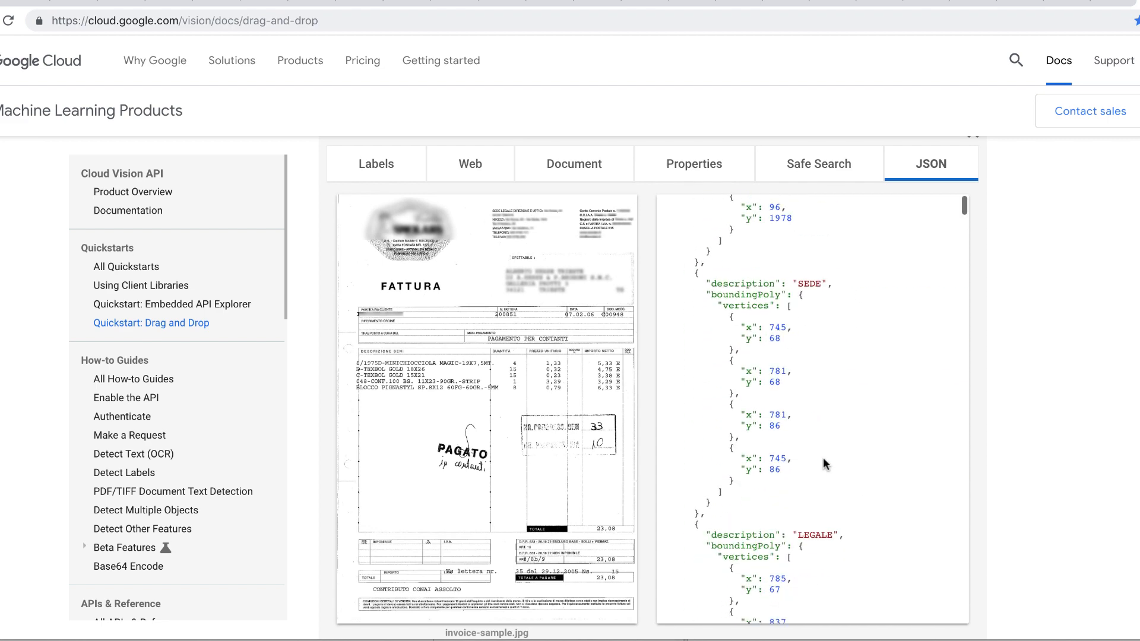
{"action": "scroll", "scroll_direction": "up", "scroll_amount": 3}
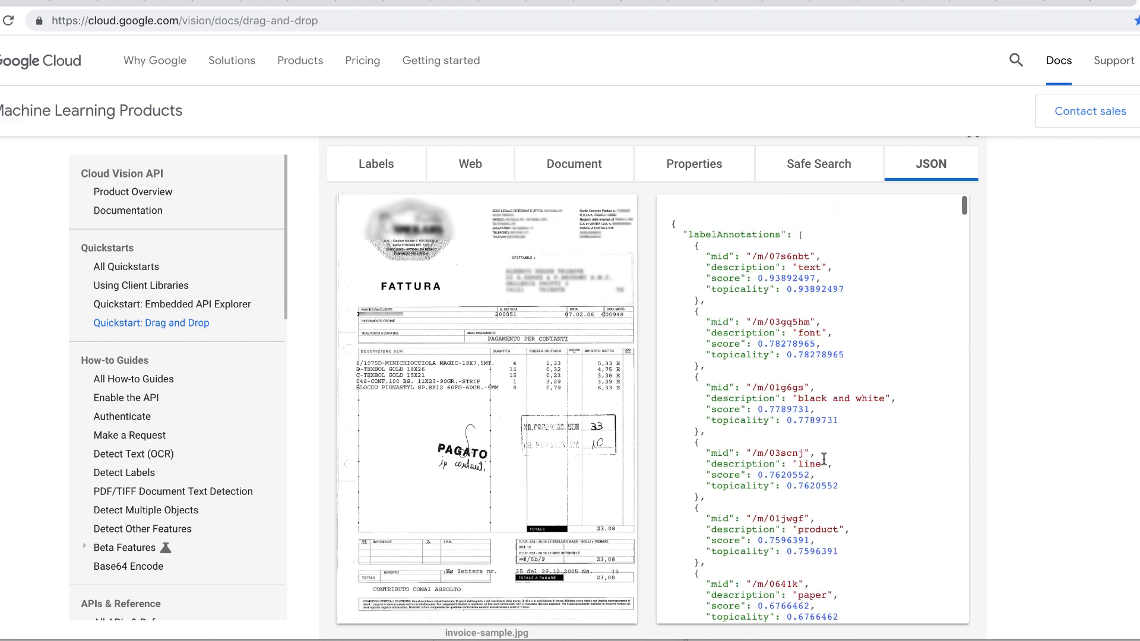
{"action": "mouse_move", "coordinate": [897, 336]}
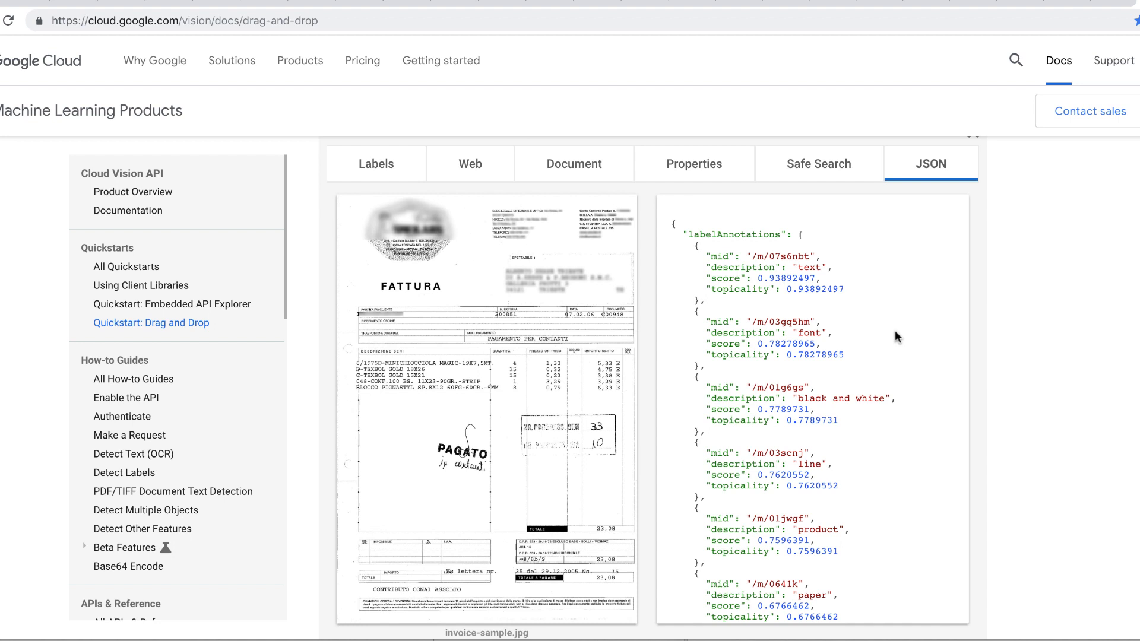
{"action": "mouse_move", "coordinate": [669, 289]}
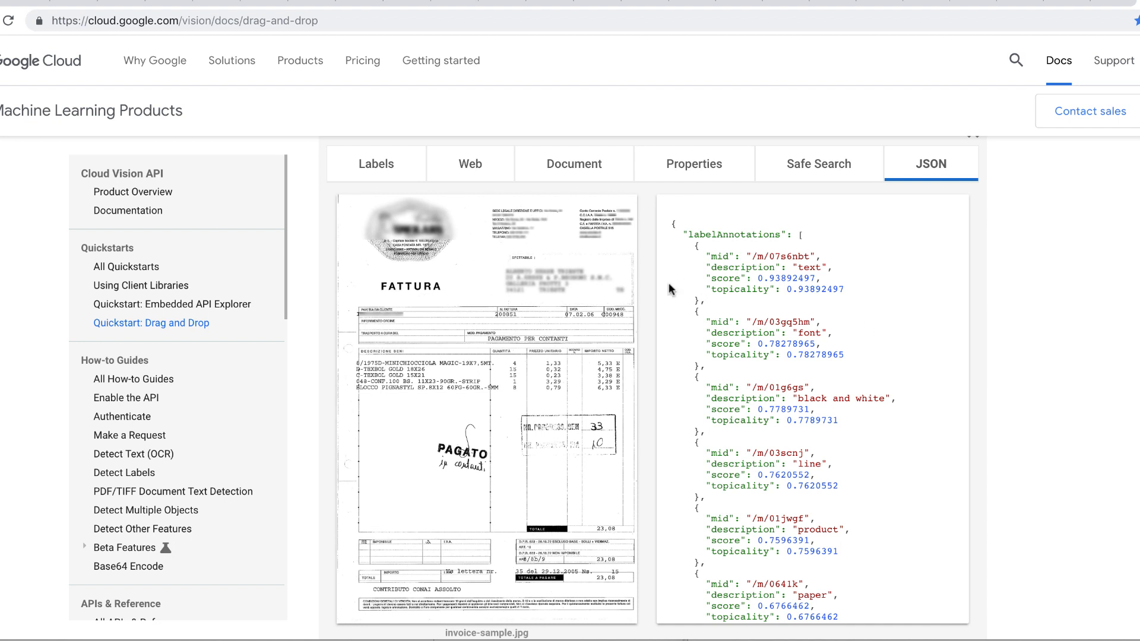
Check the invoice's Safe Search ratings, colour properties and detected Document text blocks.
{"action": "left_click", "coordinate": [817, 164]}
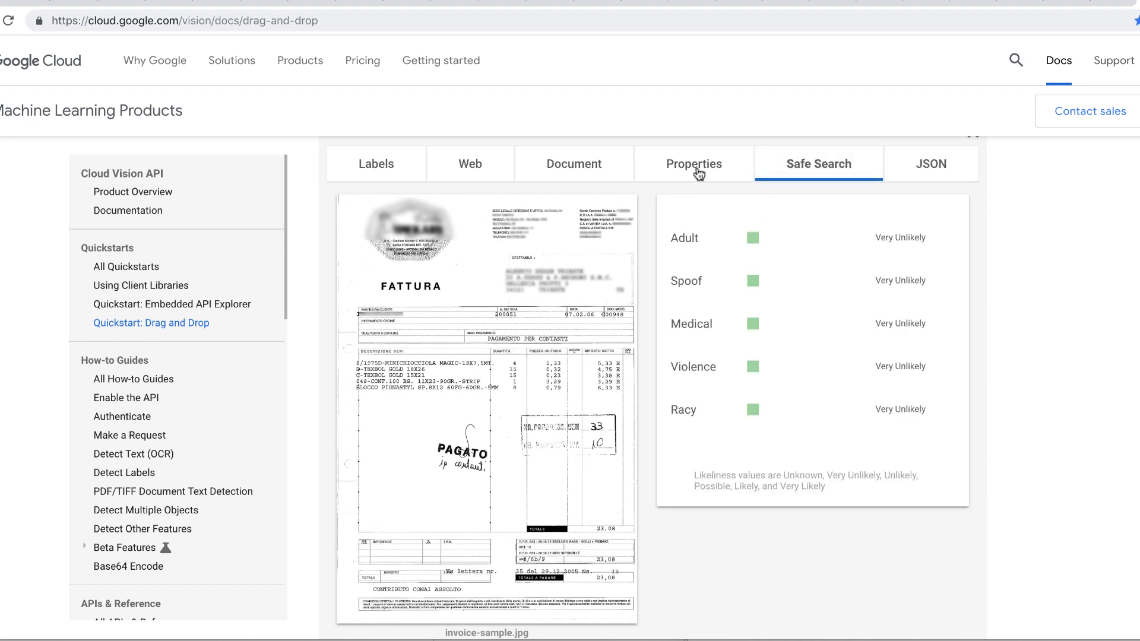
{"action": "left_click", "coordinate": [693, 163]}
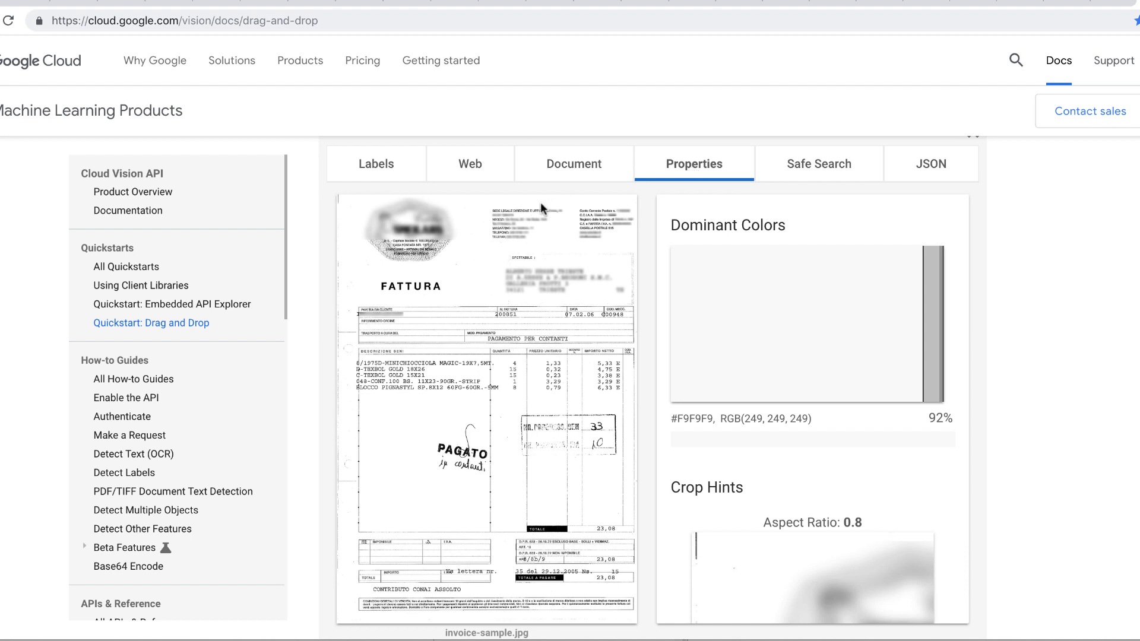
{"action": "left_click", "coordinate": [574, 164]}
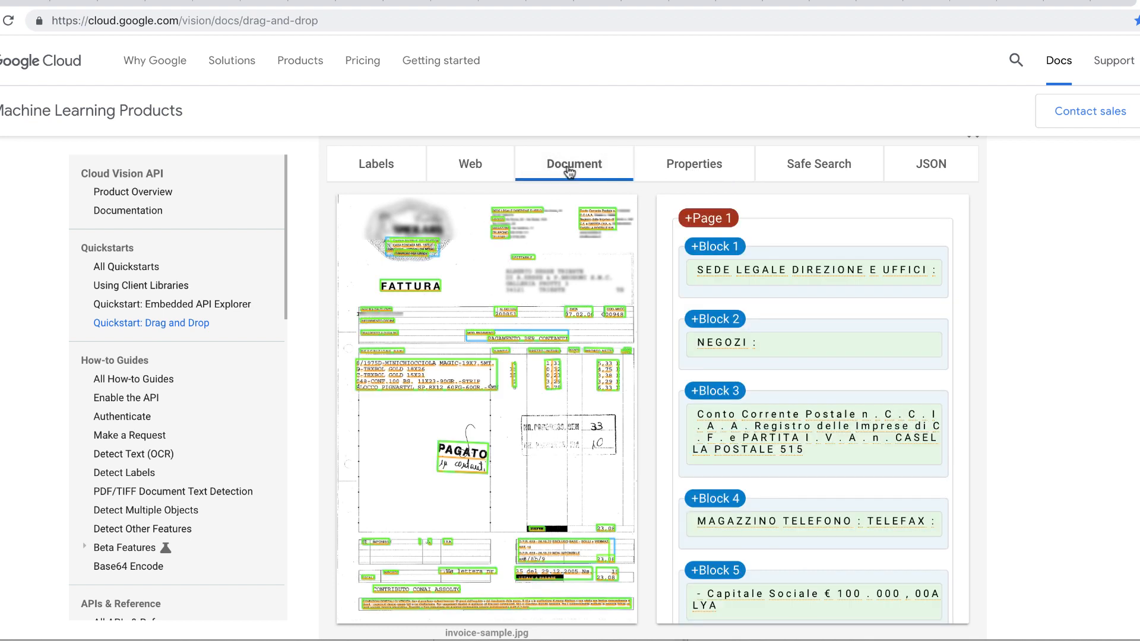
{"action": "mouse_move", "coordinate": [586, 177]}
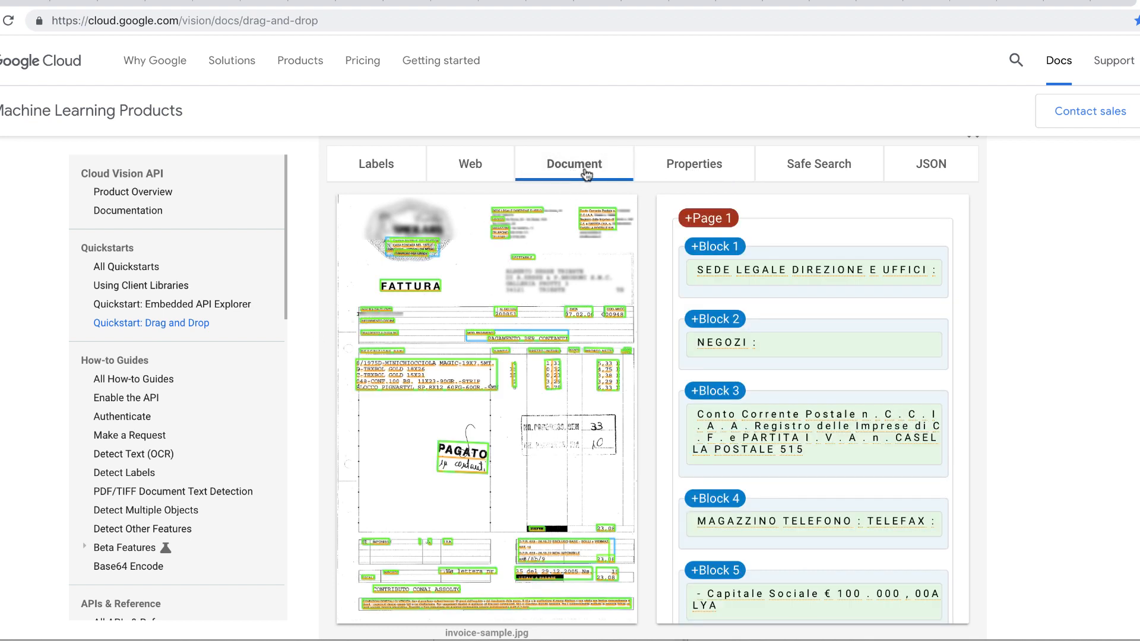
{"action": "mouse_move", "coordinate": [442, 275]}
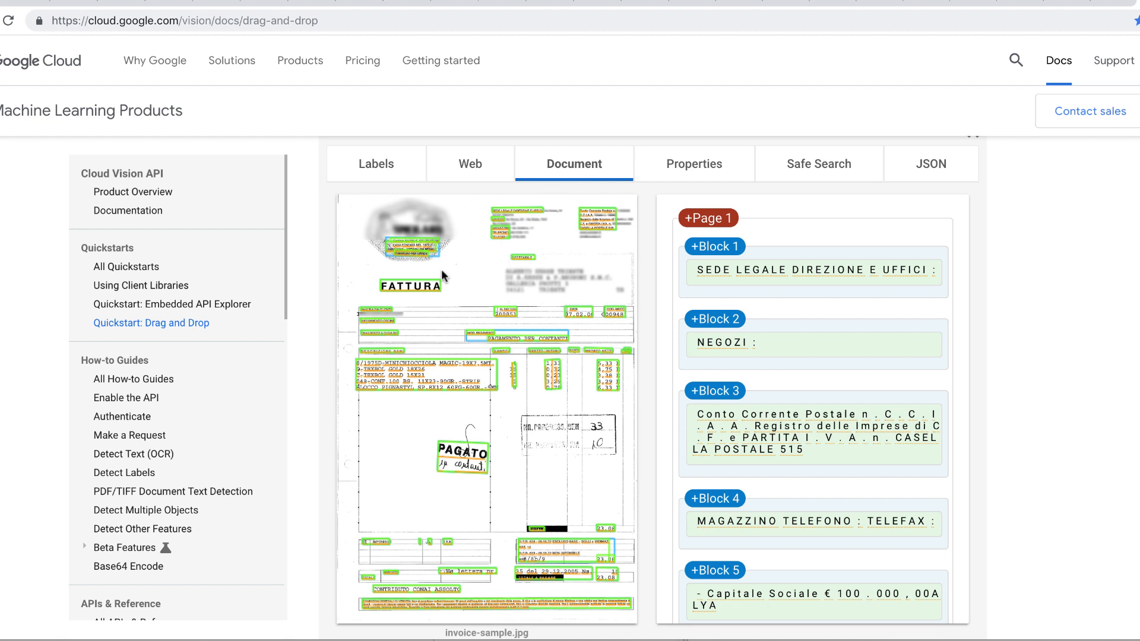
{"action": "mouse_move", "coordinate": [426, 258]}
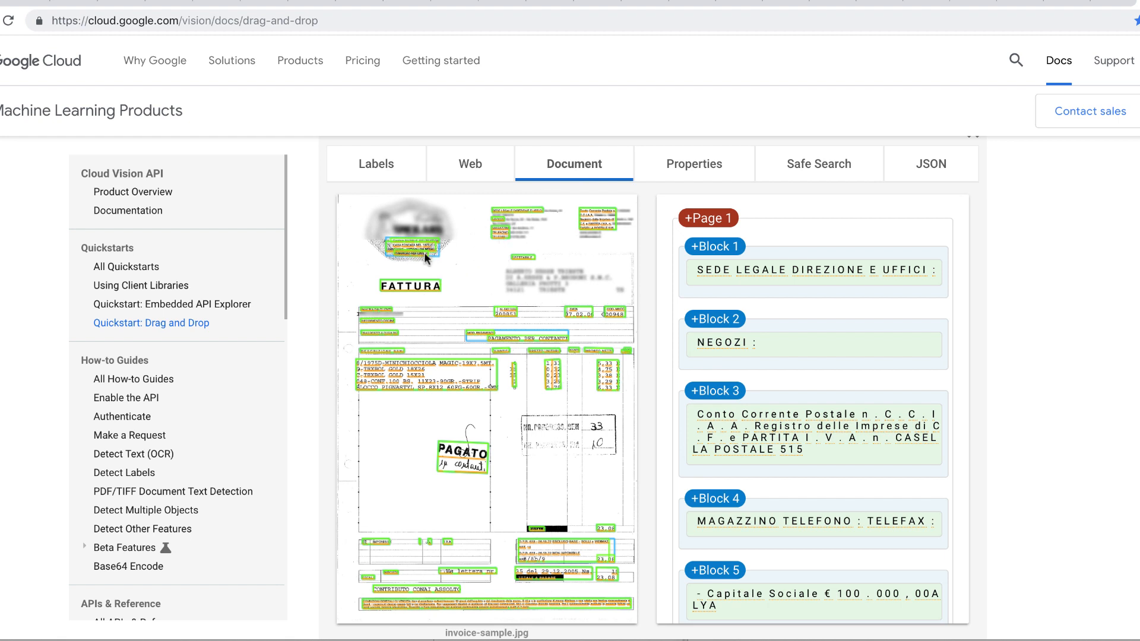
{"action": "mouse_move", "coordinate": [535, 513]}
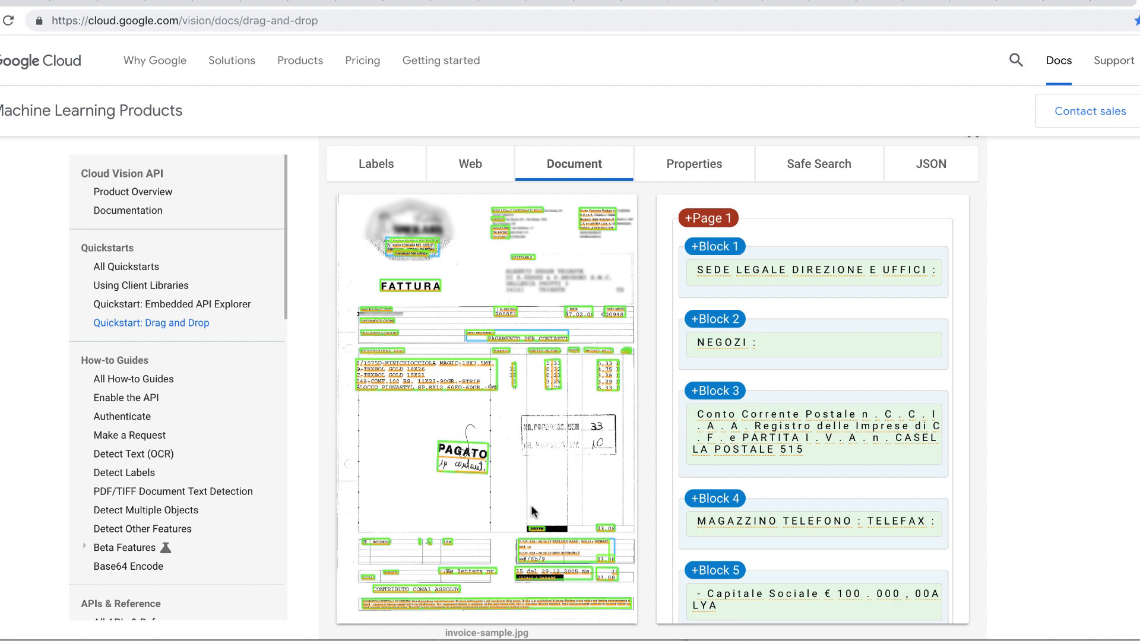
{"action": "mouse_move", "coordinate": [628, 490]}
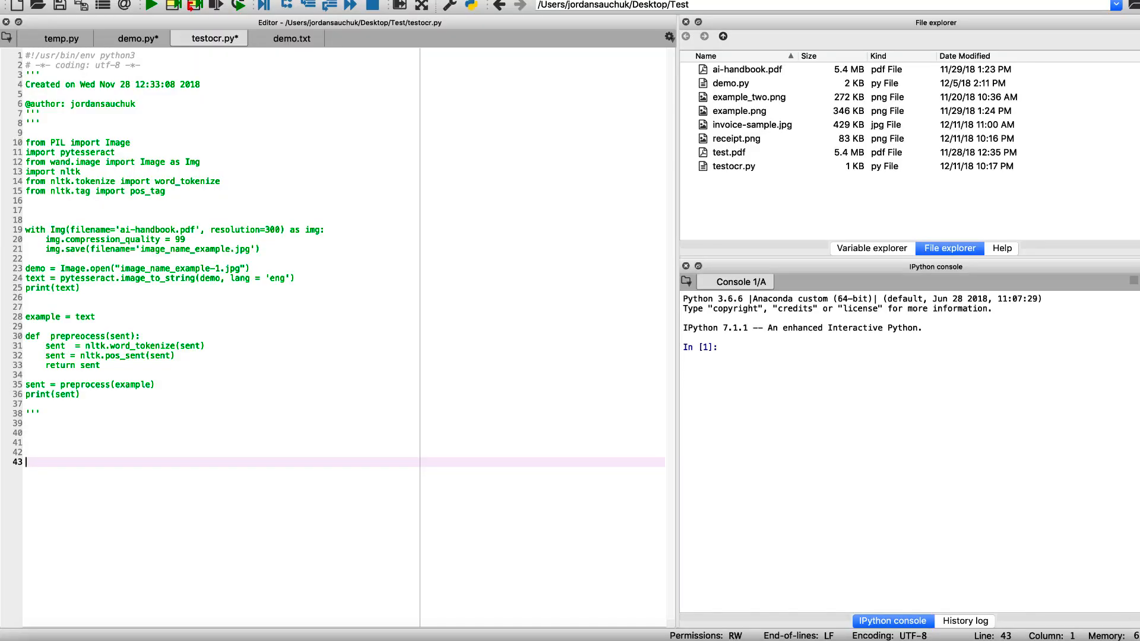
{"action": "mouse_move", "coordinate": [133, 459]}
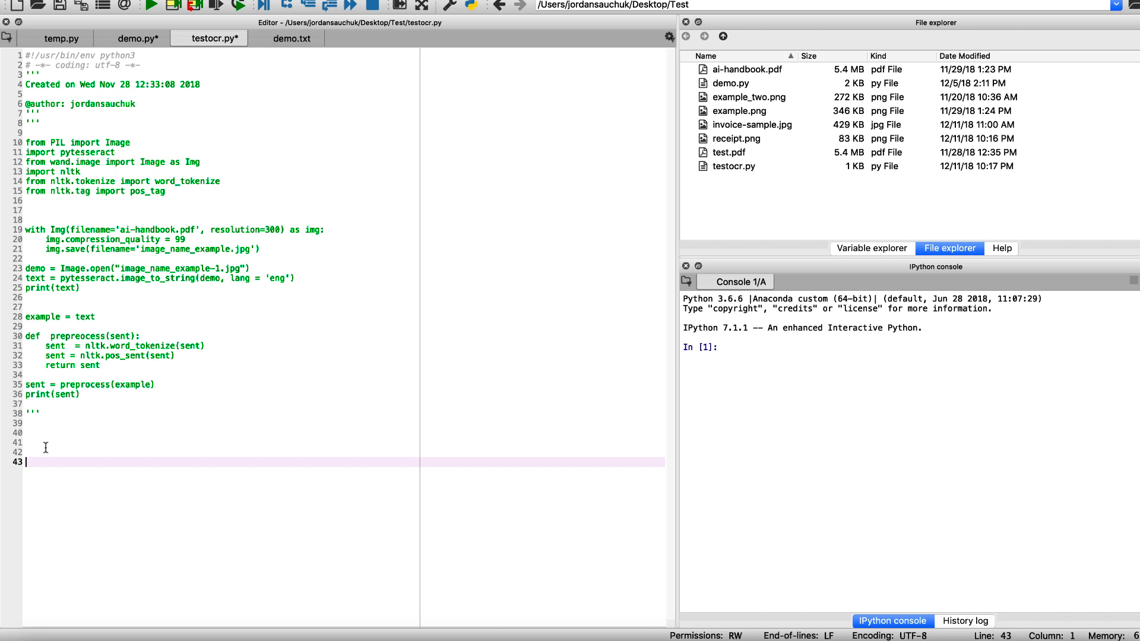
{"action": "mouse_move", "coordinate": [40, 447]}
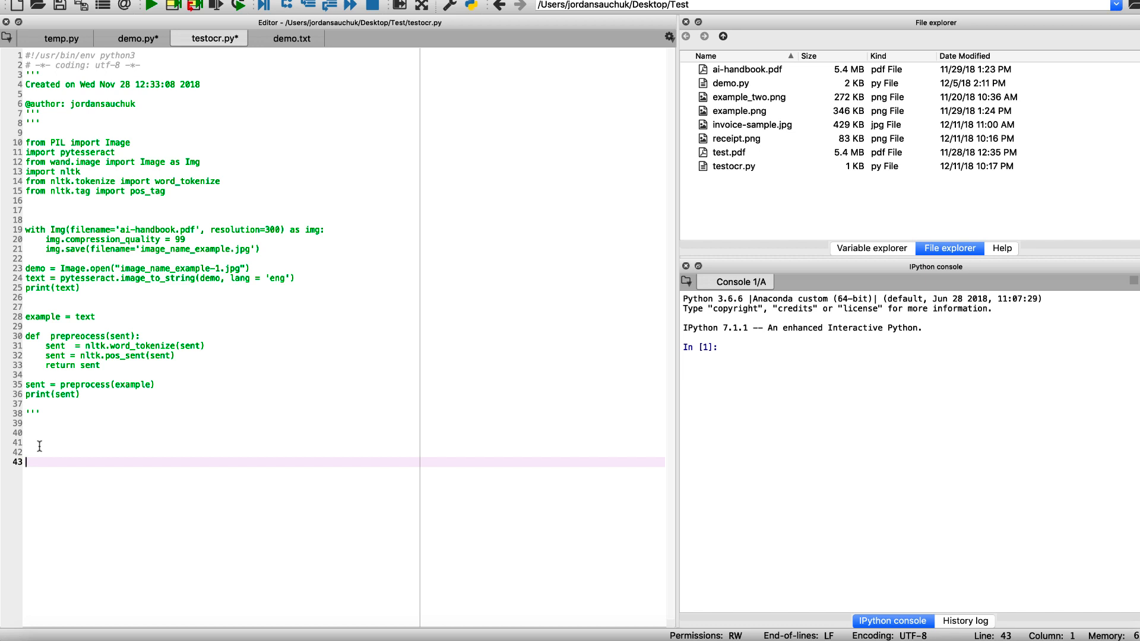
{"action": "mouse_move", "coordinate": [604, 154]}
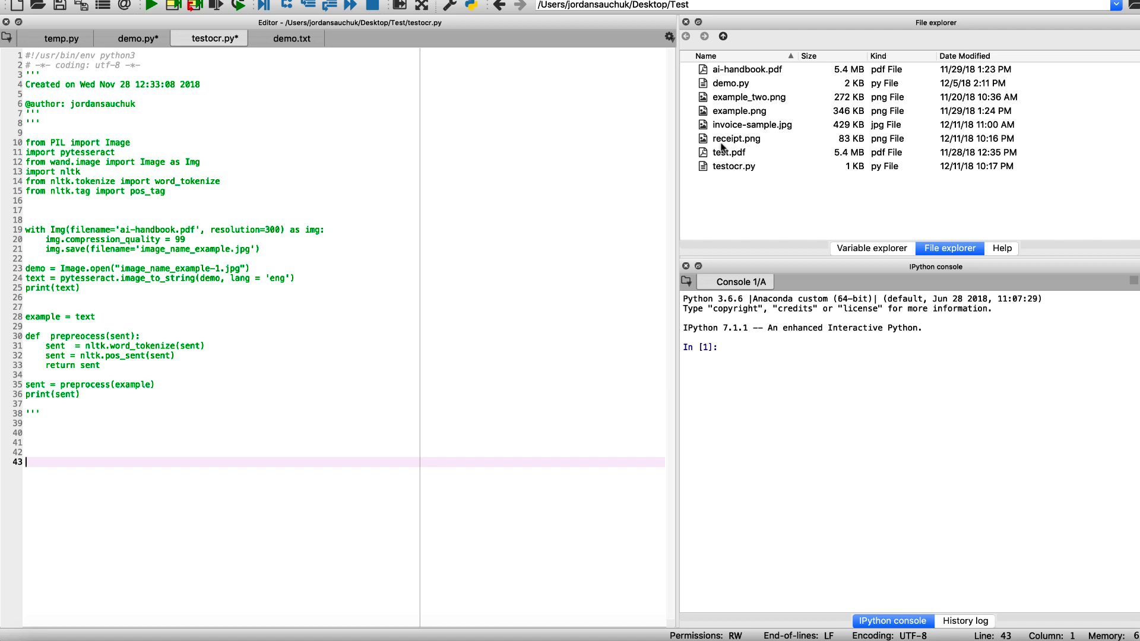
{"action": "mouse_move", "coordinate": [358, 441]}
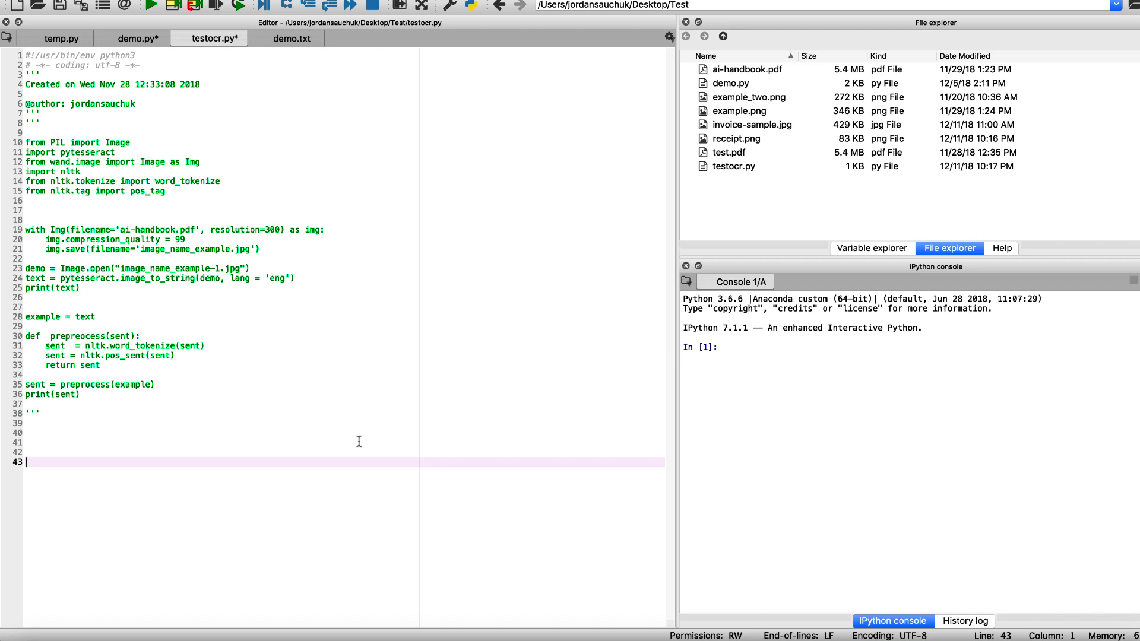
{"action": "mouse_move", "coordinate": [313, 294]}
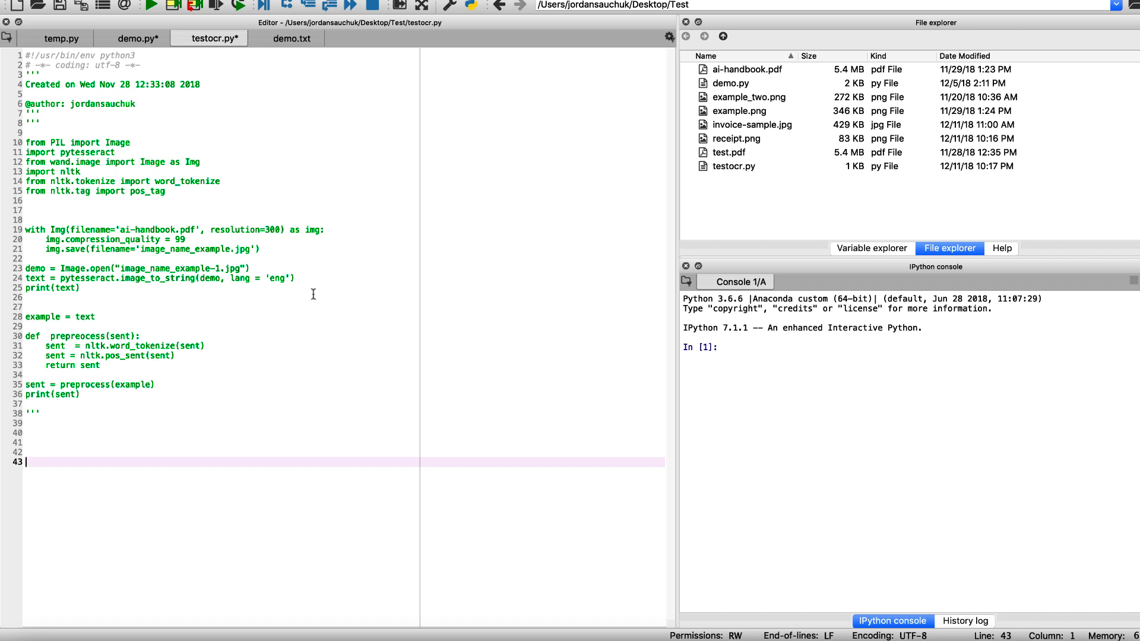
Copy the Image.open and image_to_string lines below the comment block.
{"action": "left_click", "coordinate": [117, 152]}
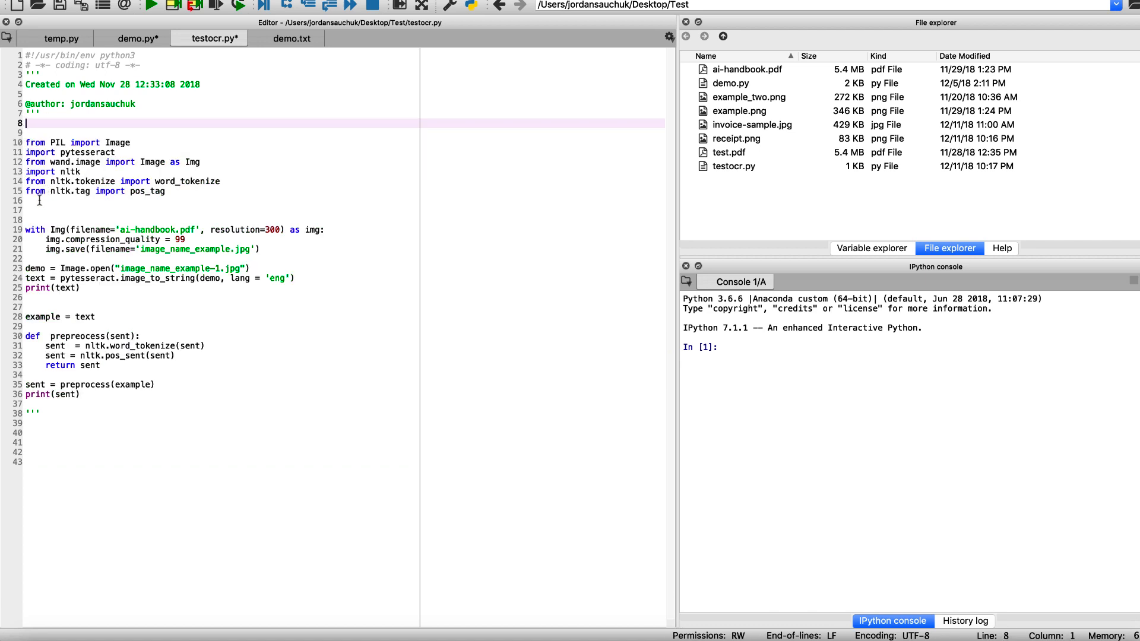
{"action": "left_click", "coordinate": [40, 201]}
{"action": "type", "text": "'''"}
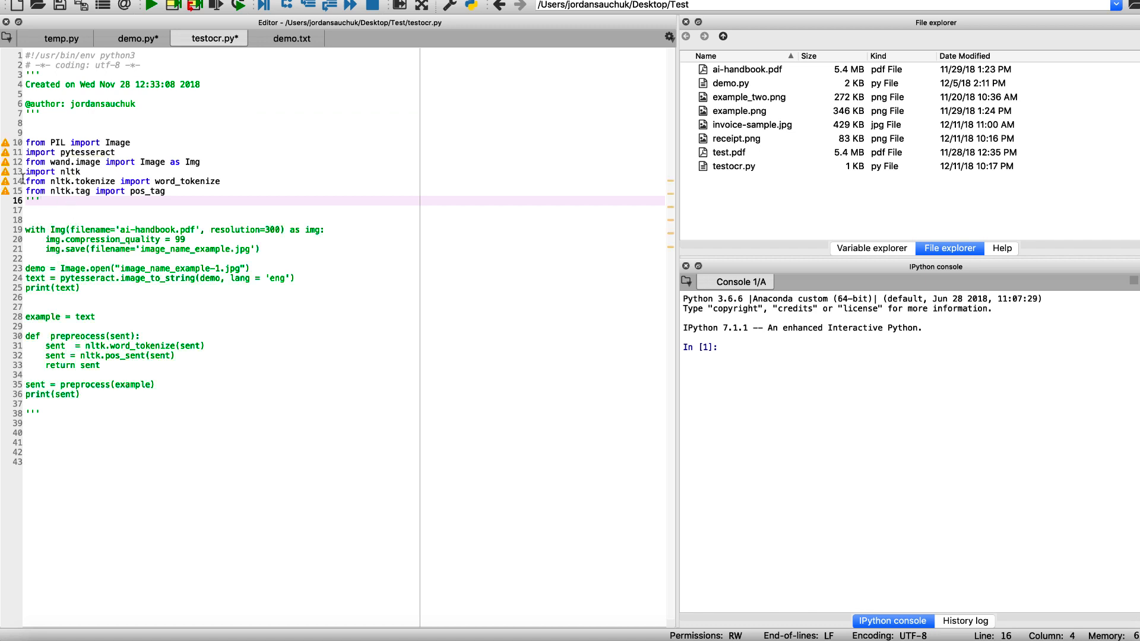
{"action": "double_click", "coordinate": [35, 269]}
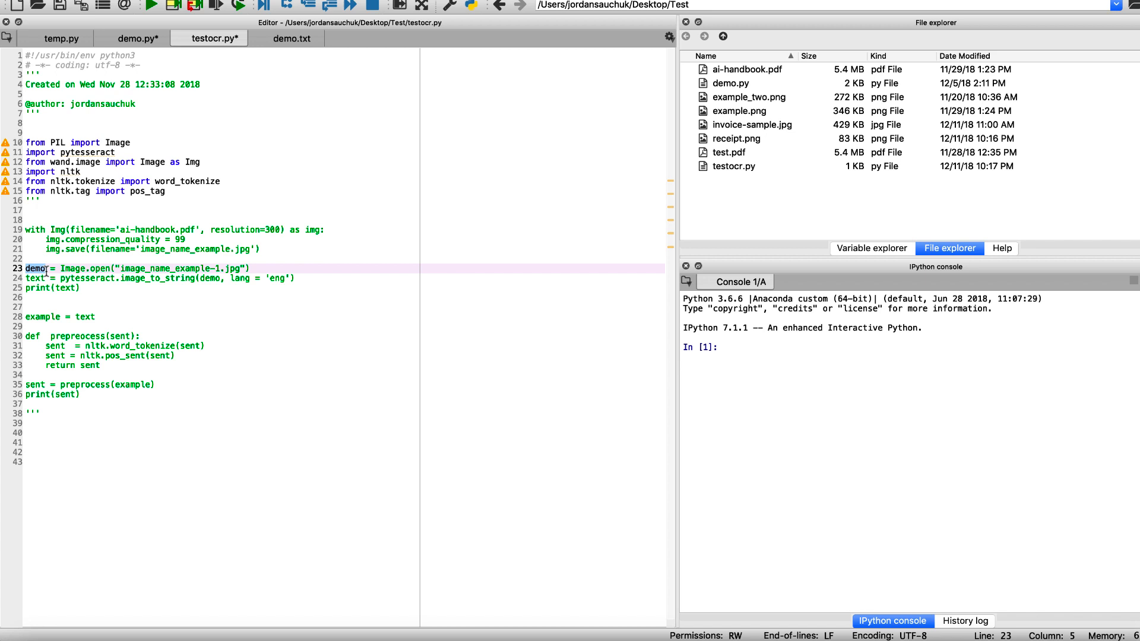
{"action": "left_click", "coordinate": [91, 453]}
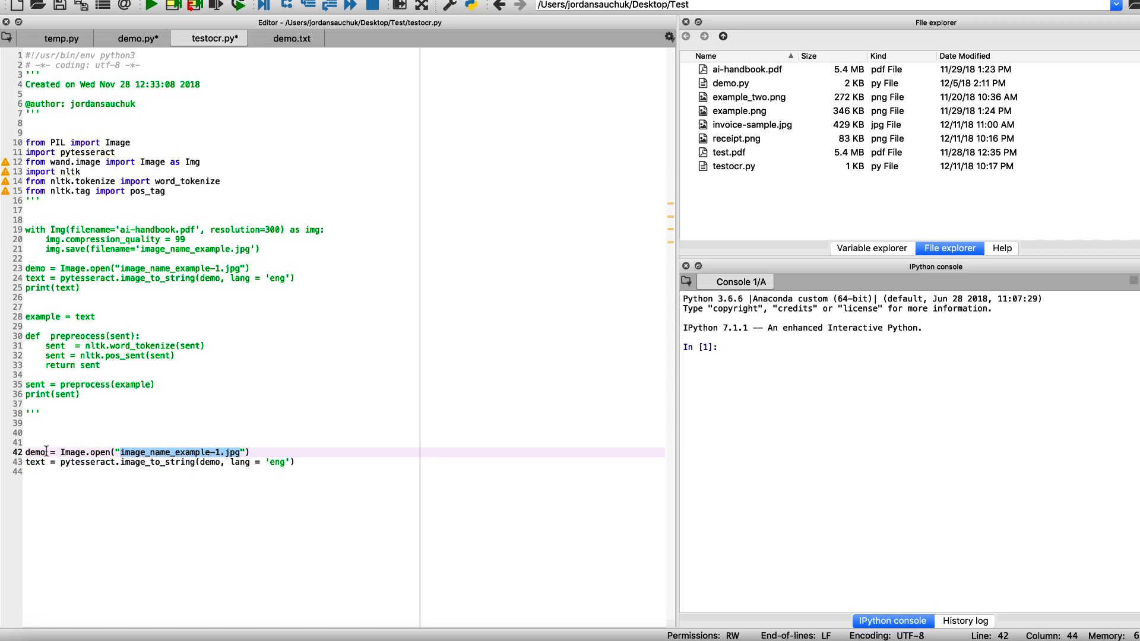
Change the pasted filename to receipt.png and preview that image.
{"action": "type", "text": "receipt"}
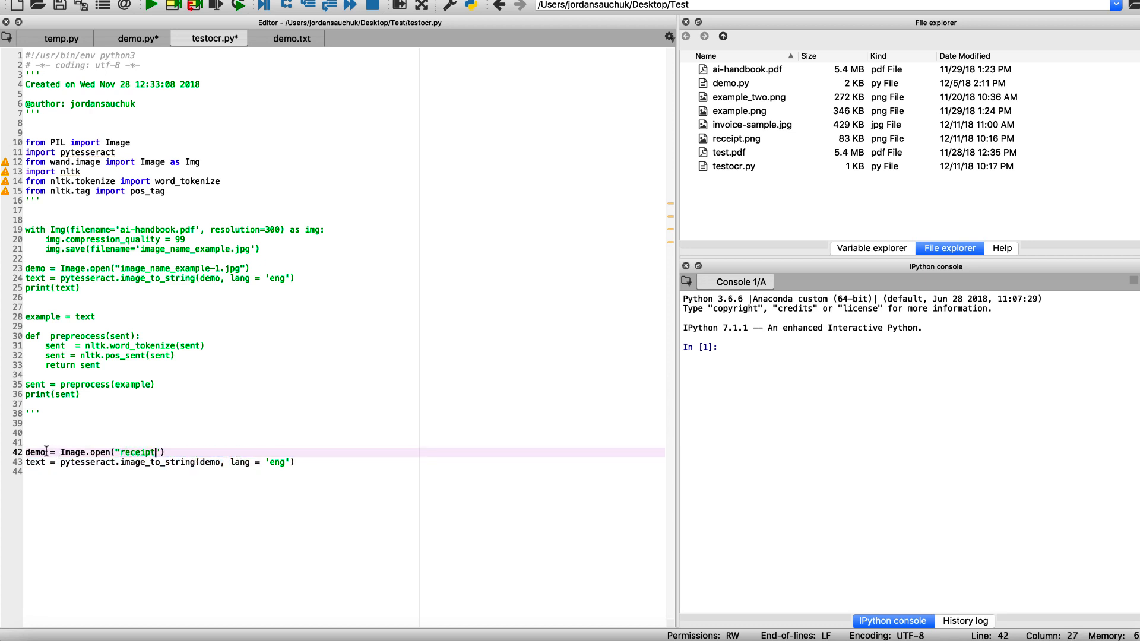
{"action": "type", "text": ".png"}
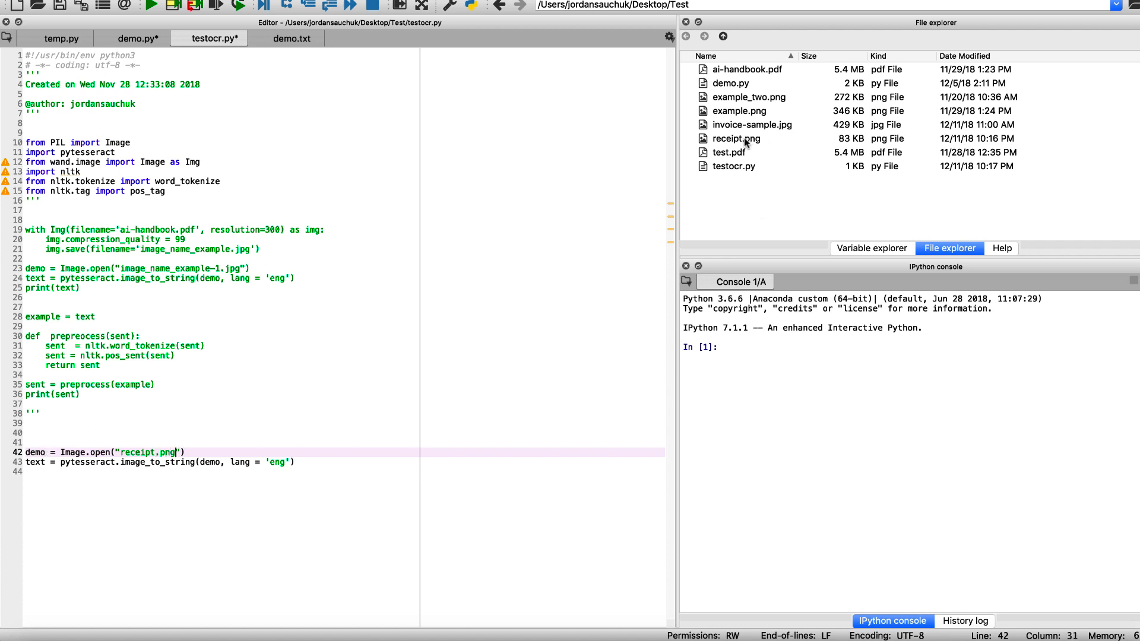
{"action": "double_click", "coordinate": [734, 138]}
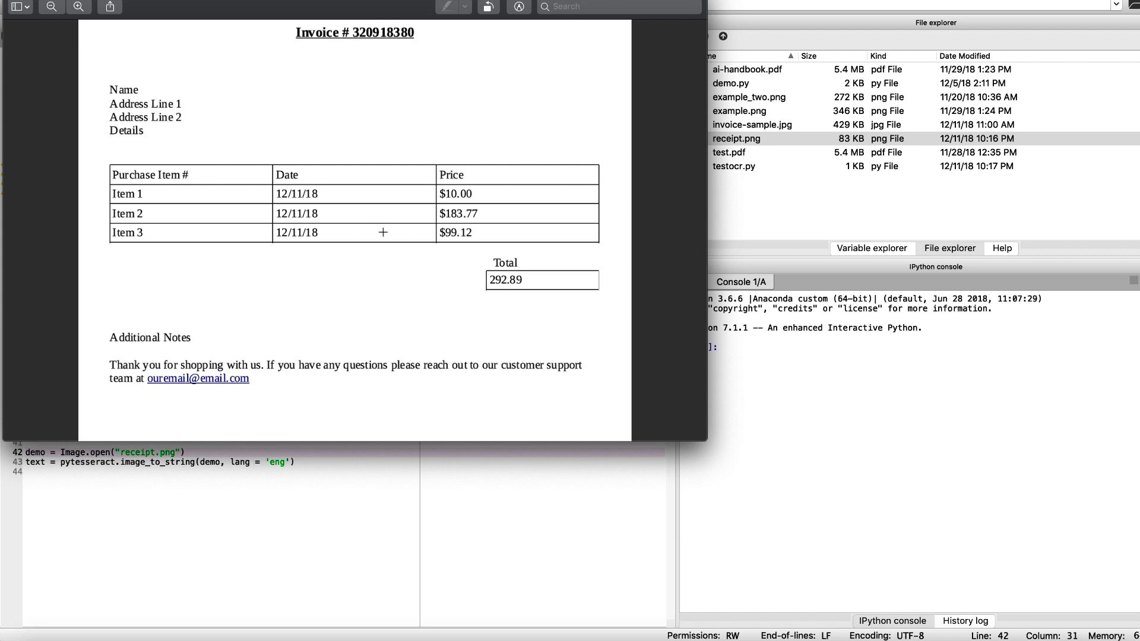
{"action": "mouse_move", "coordinate": [259, 220]}
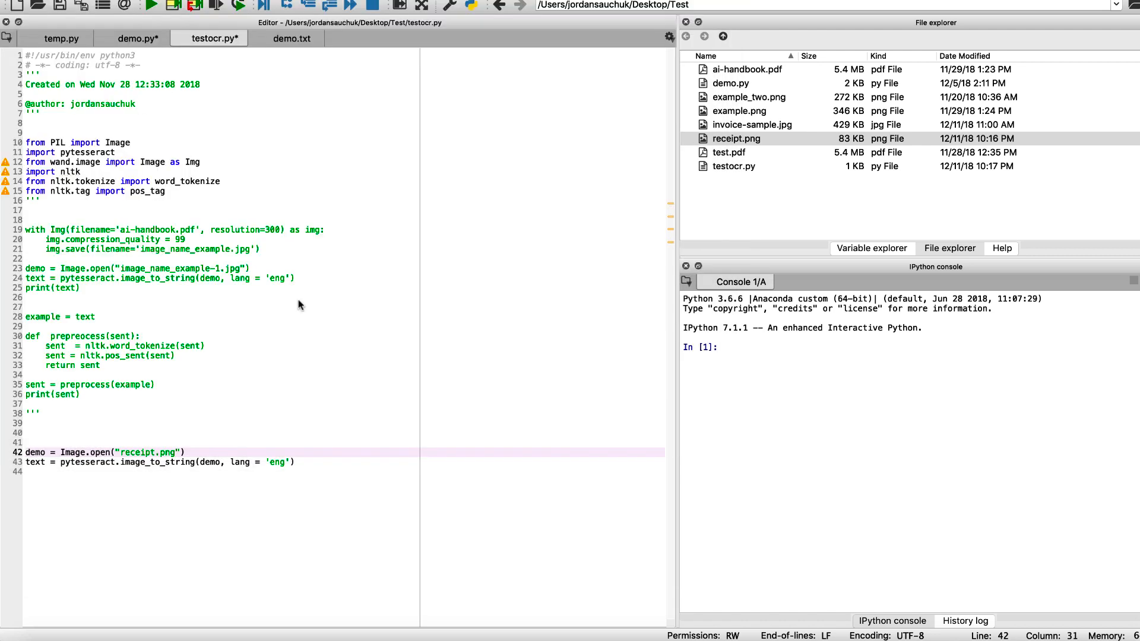
Add with open('demo.txt', 'a') as f: print(text, file=f), then run the file.
{"action": "key", "text": "Return"}
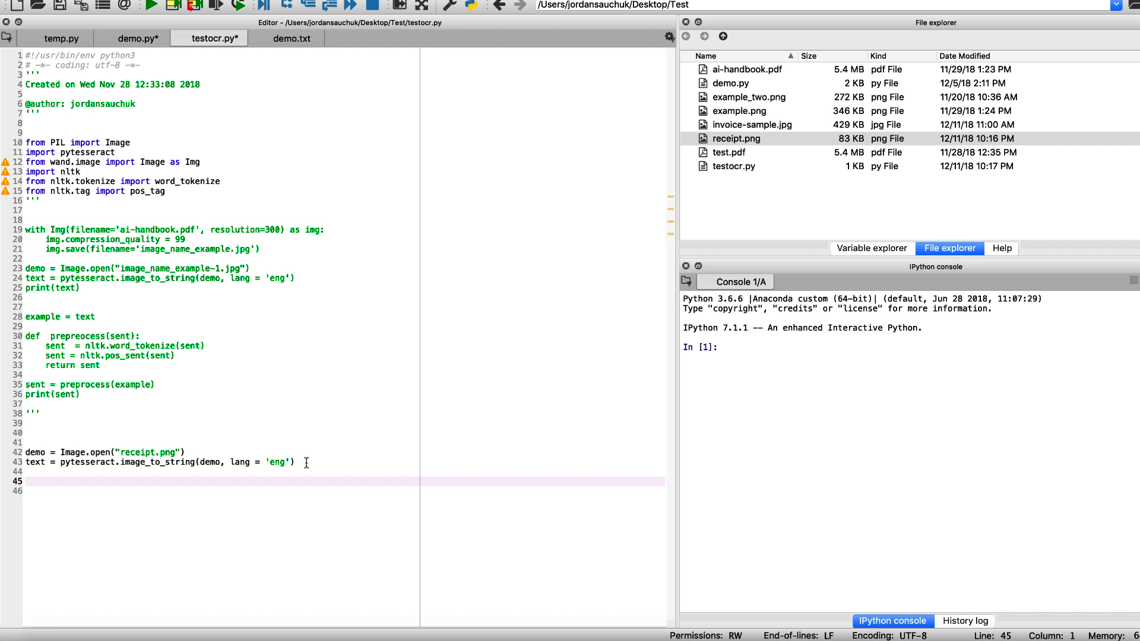
{"action": "type", "text": "with"}
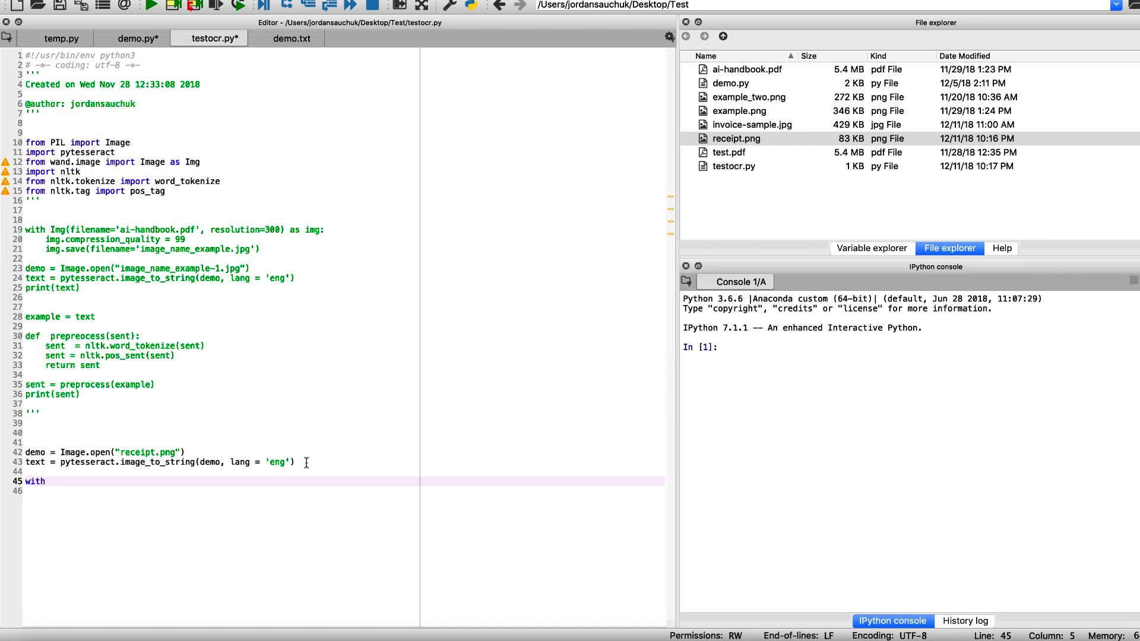
{"action": "type", "text": "open("}
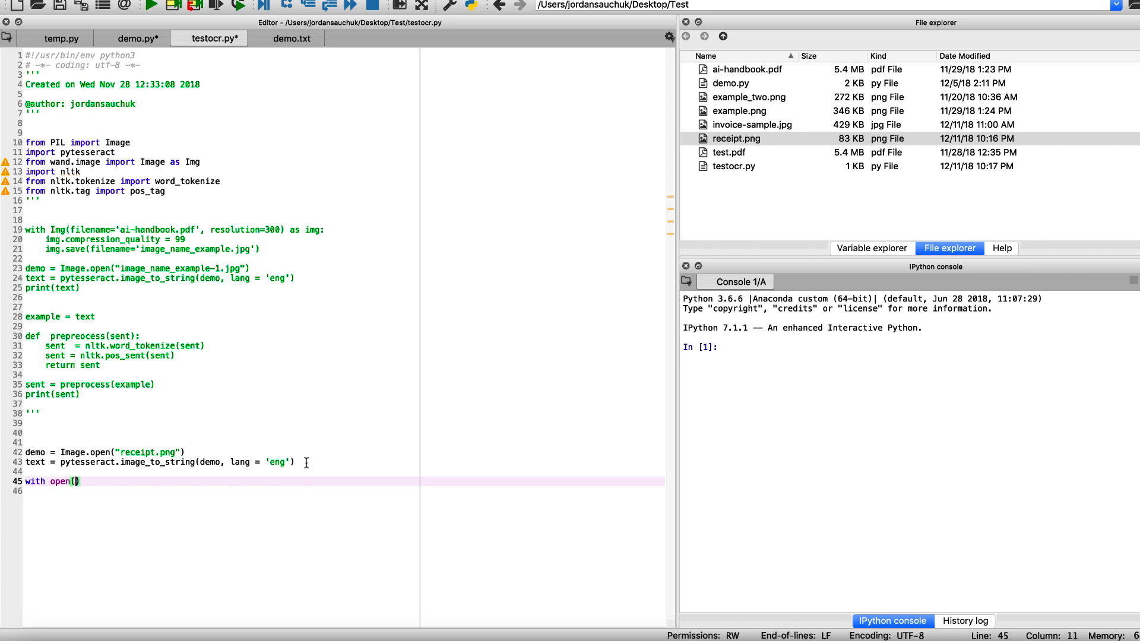
{"action": "type", "text": "dexm"}
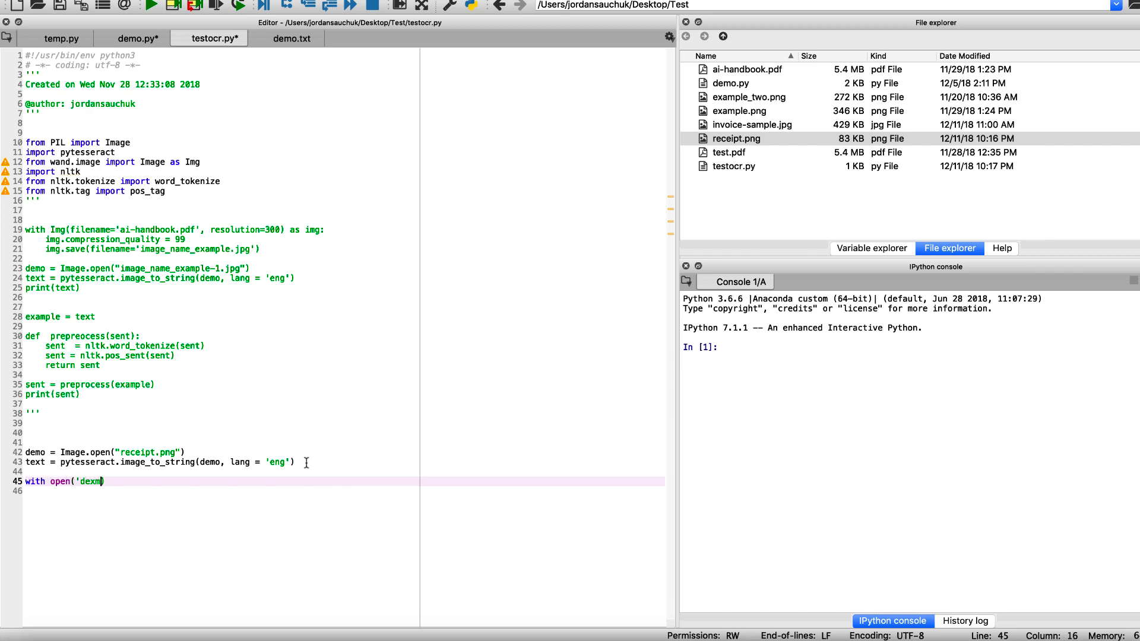
{"action": "type", "text": "demo.t"}
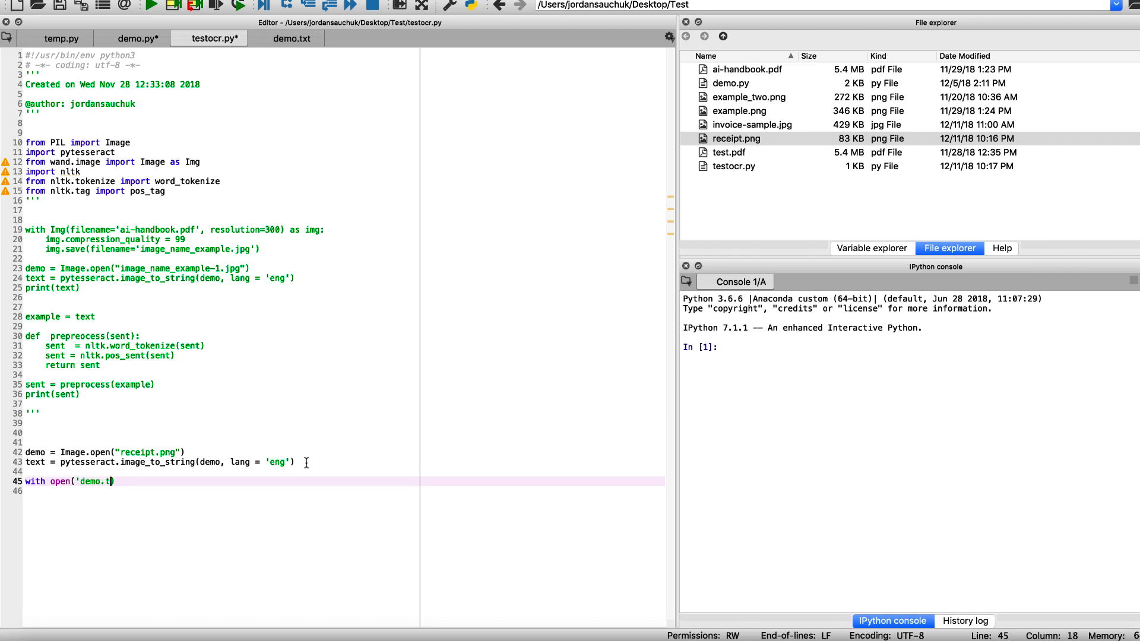
{"action": "type", "text": "xt', '"}
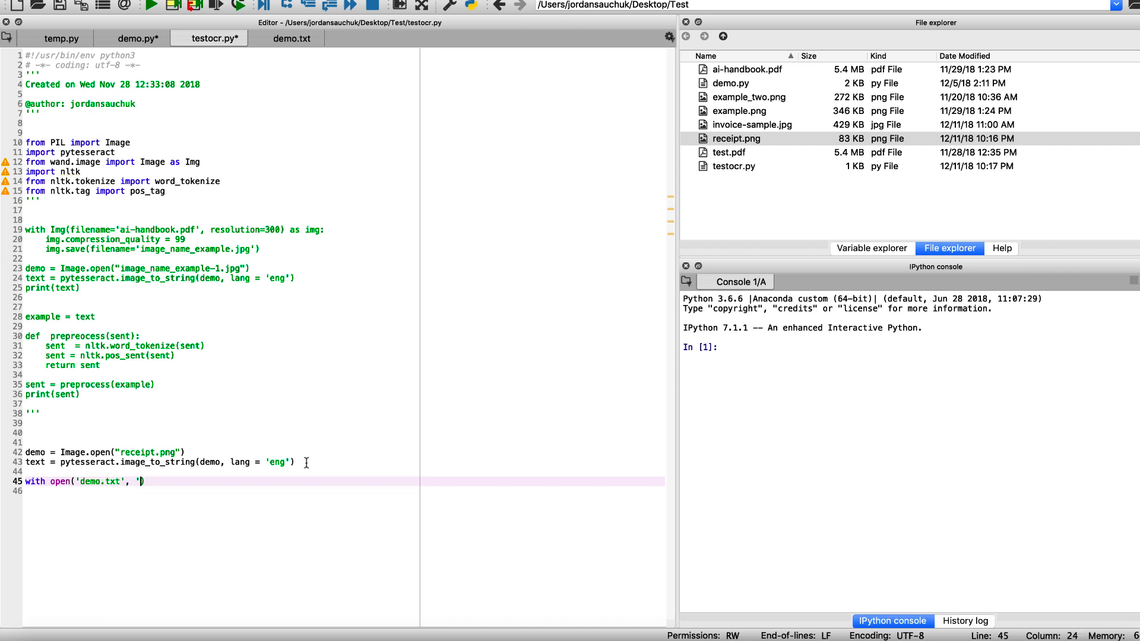
{"action": "type", "text": "a'"}
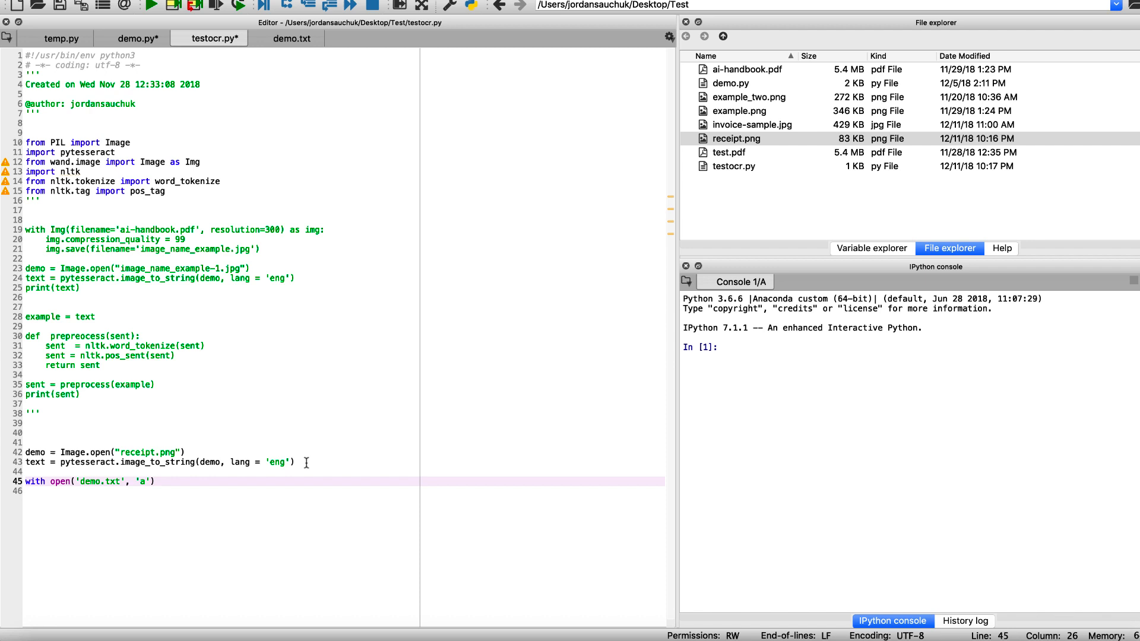
{"action": "type", "text": "as f:"}
{"action": "left_click", "coordinate": [344, 491]}
{"action": "type", "text": "print(text, f"}
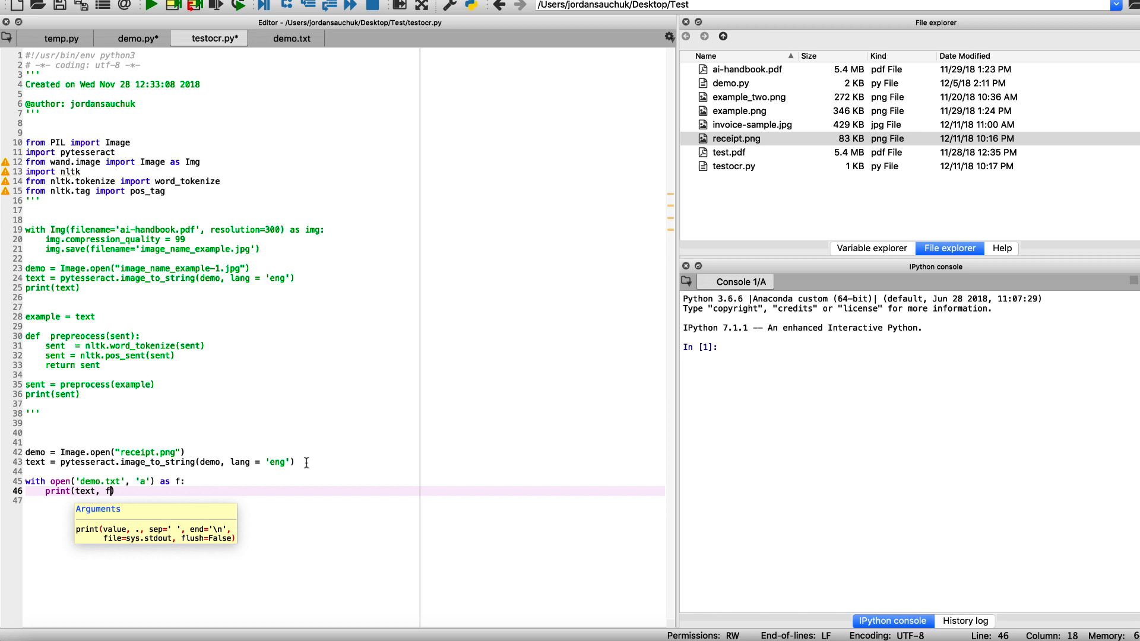
{"action": "type", "text": "ile=f"}
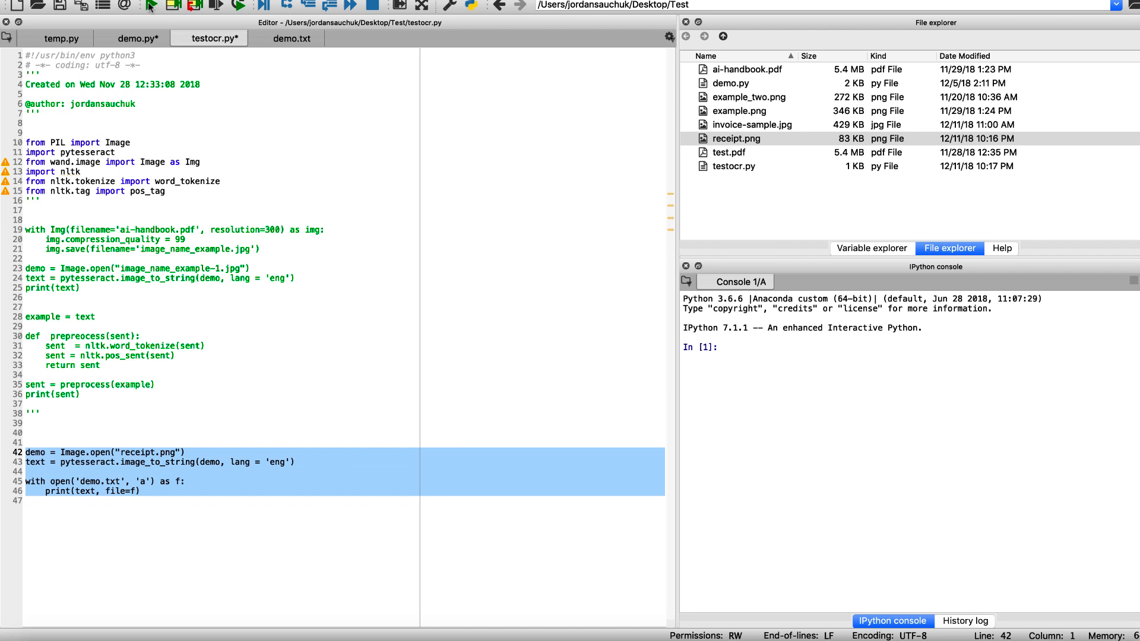
{"action": "left_click", "coordinate": [152, 6]}
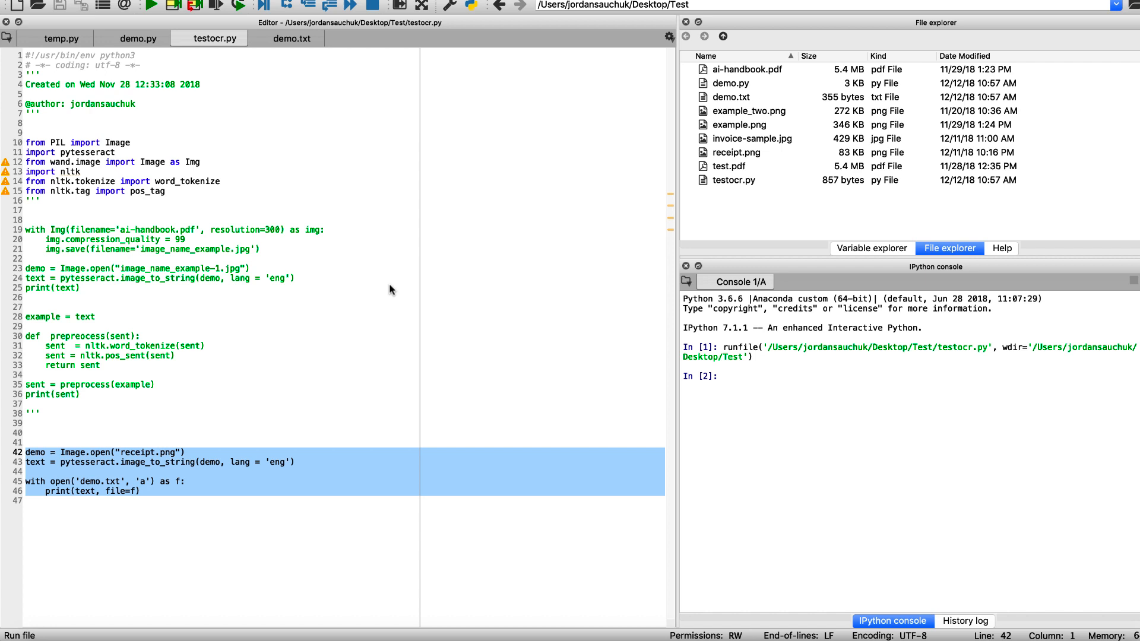
{"action": "mouse_move", "coordinate": [752, 107]}
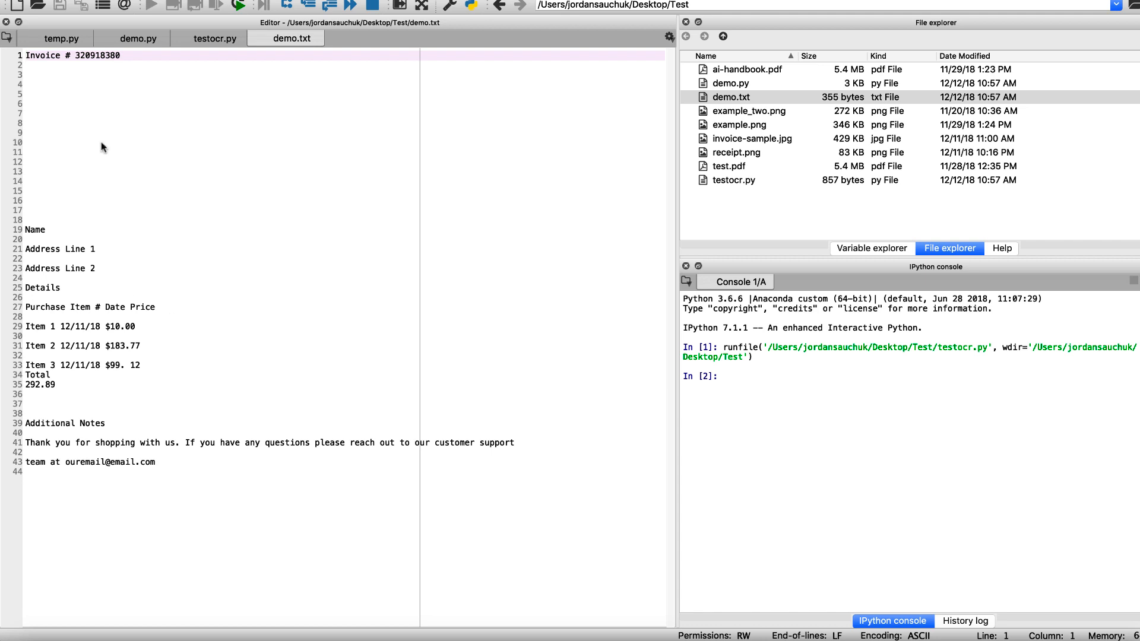
{"action": "mouse_move", "coordinate": [56, 261]}
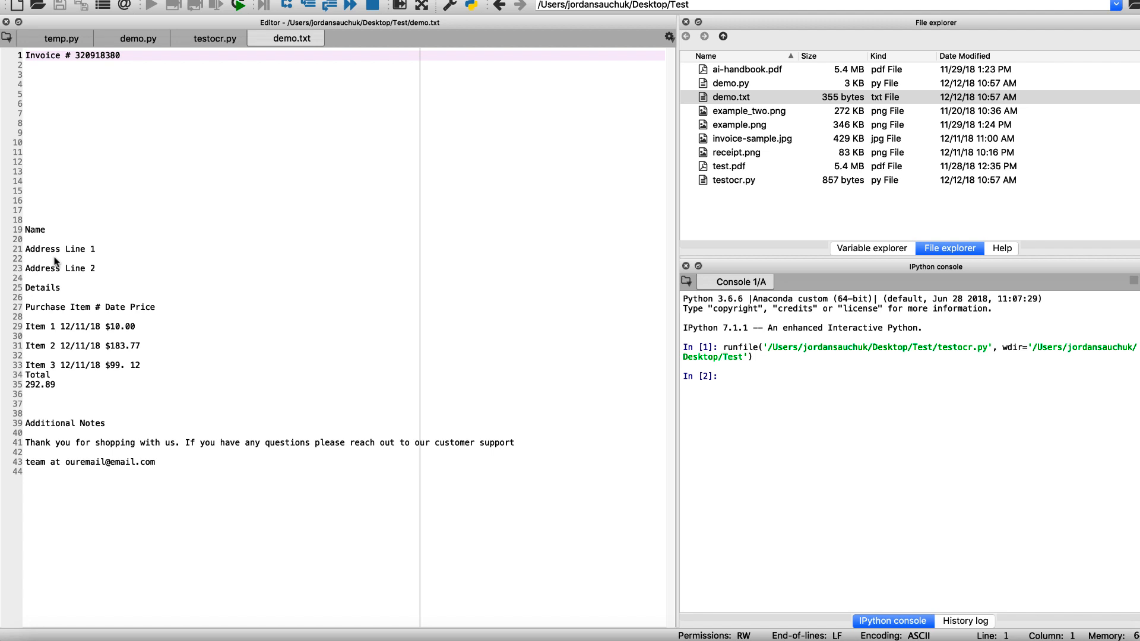
{"action": "left_click", "coordinate": [26, 55]}
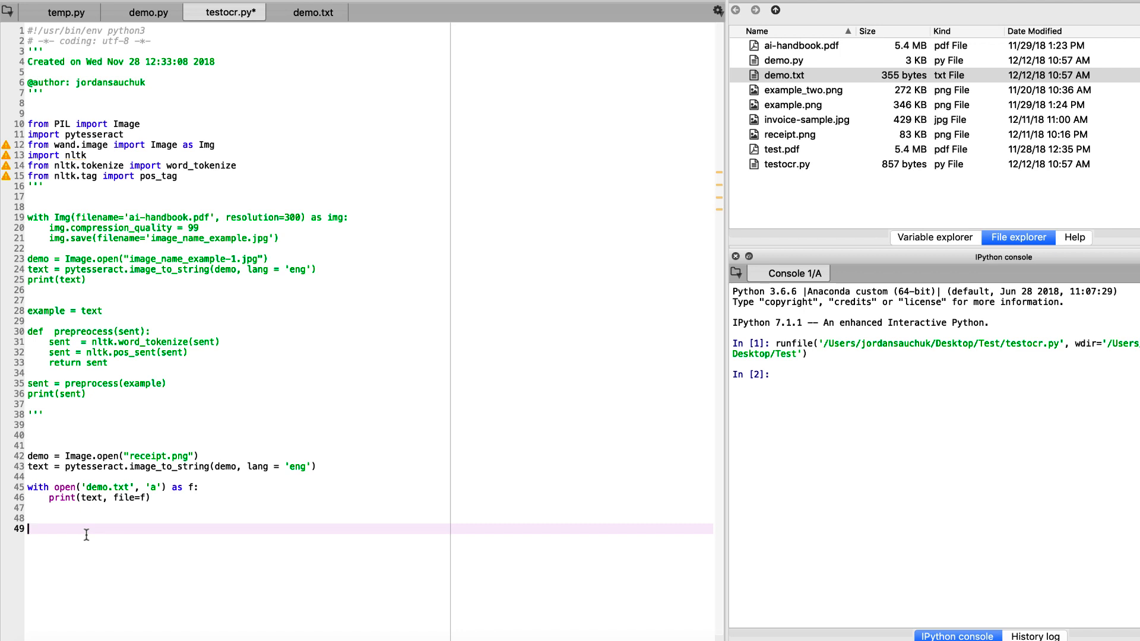
{"action": "mouse_move", "coordinate": [148, 277]}
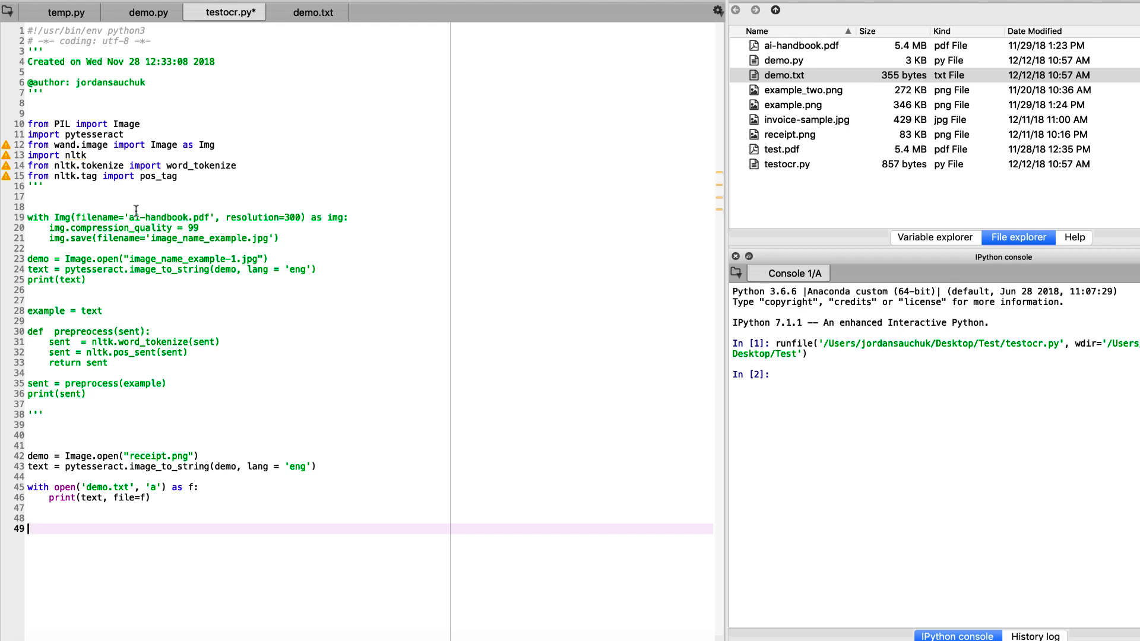
{"action": "mouse_move", "coordinate": [116, 497]}
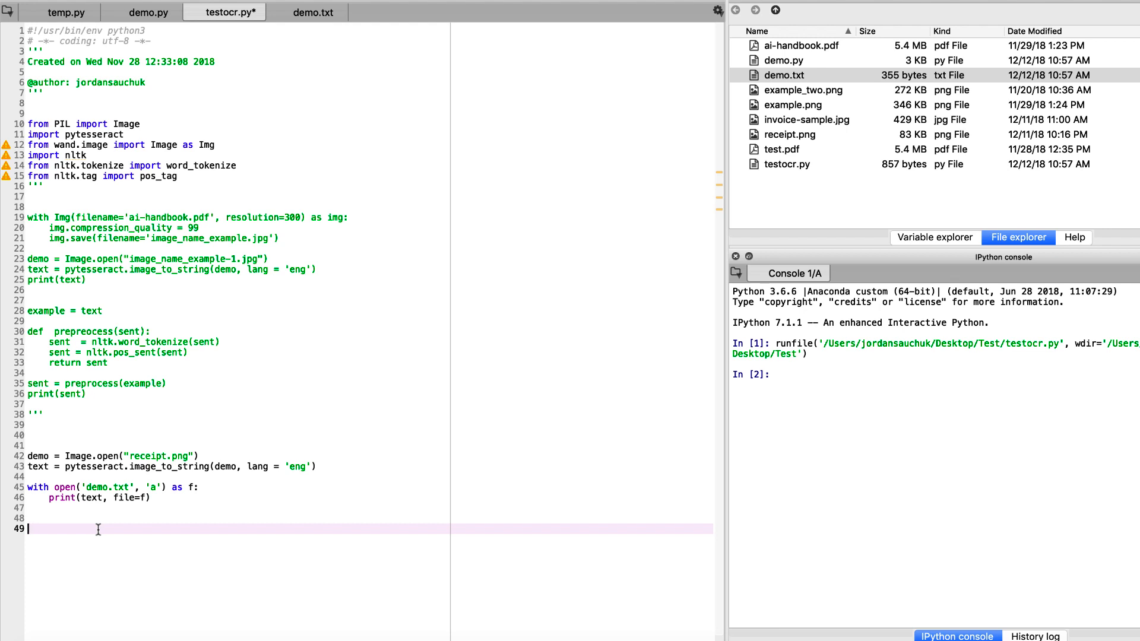
Type if ' on new line 49 of testocr.py.
{"action": "type", "text": "if"}
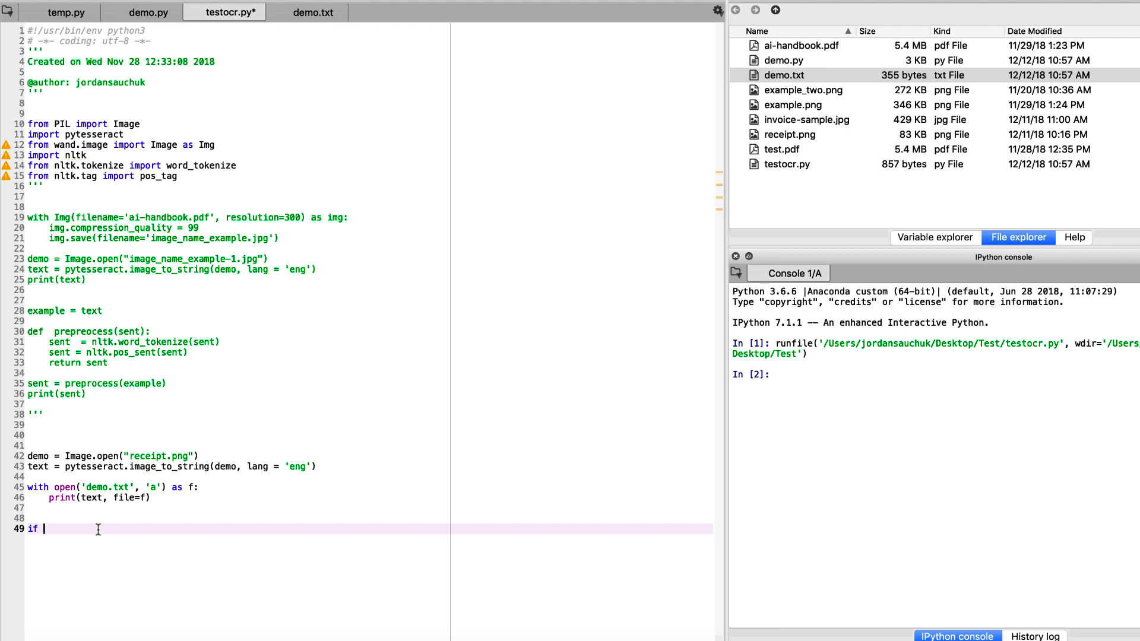
{"action": "type", "text": "'"}
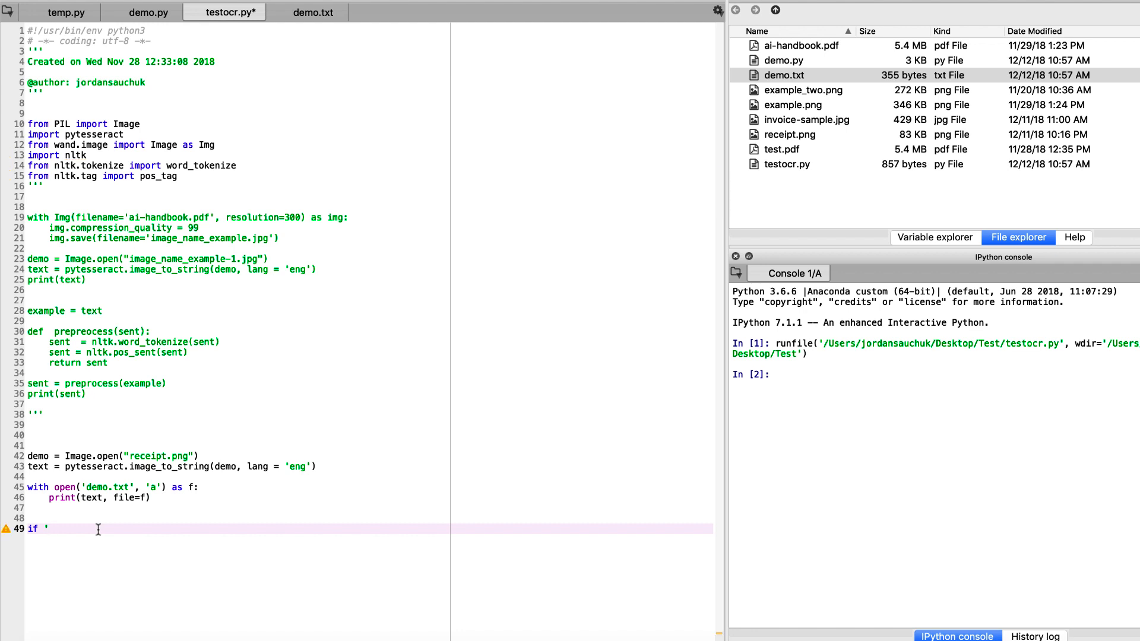
{"action": "mouse_move", "coordinate": [771, 66]}
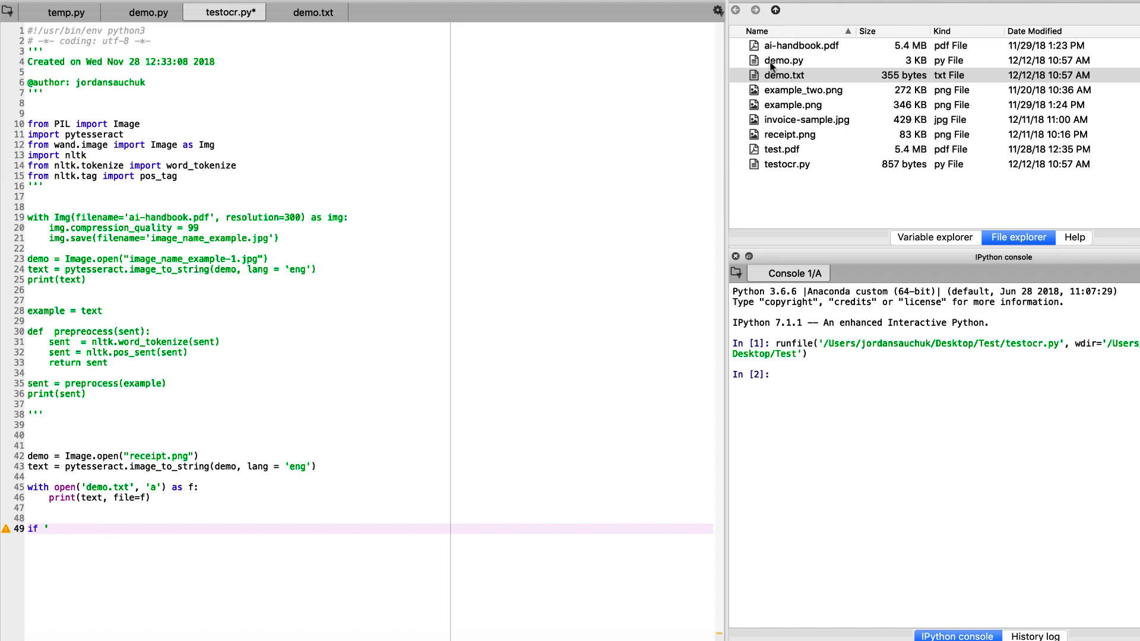
{"action": "mouse_move", "coordinate": [787, 116]}
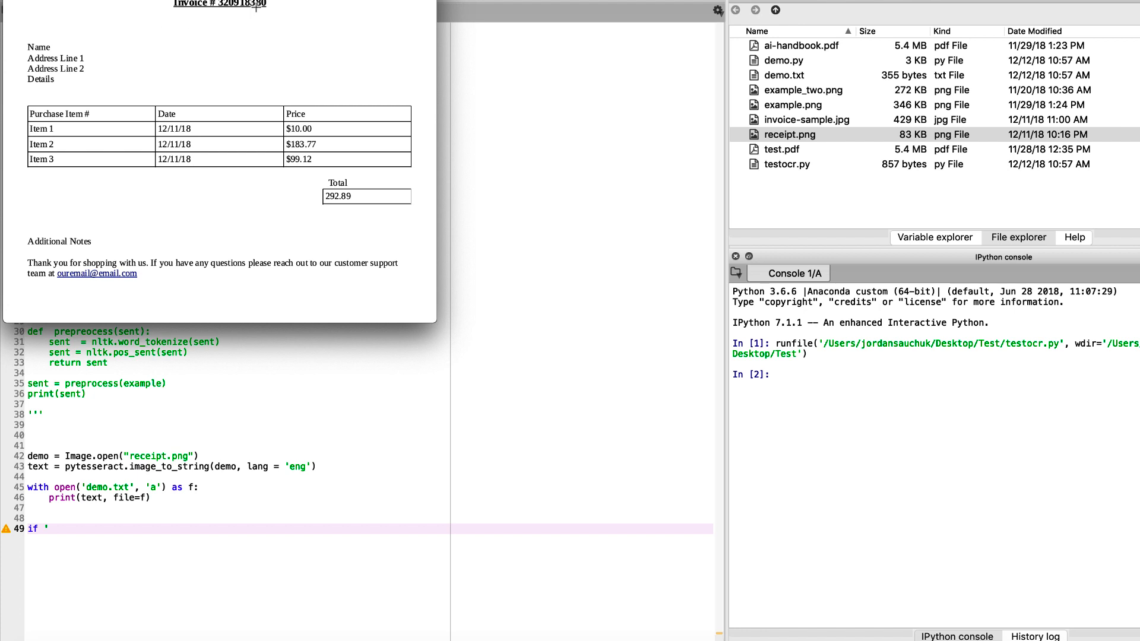
{"action": "mouse_move", "coordinate": [60, 525]}
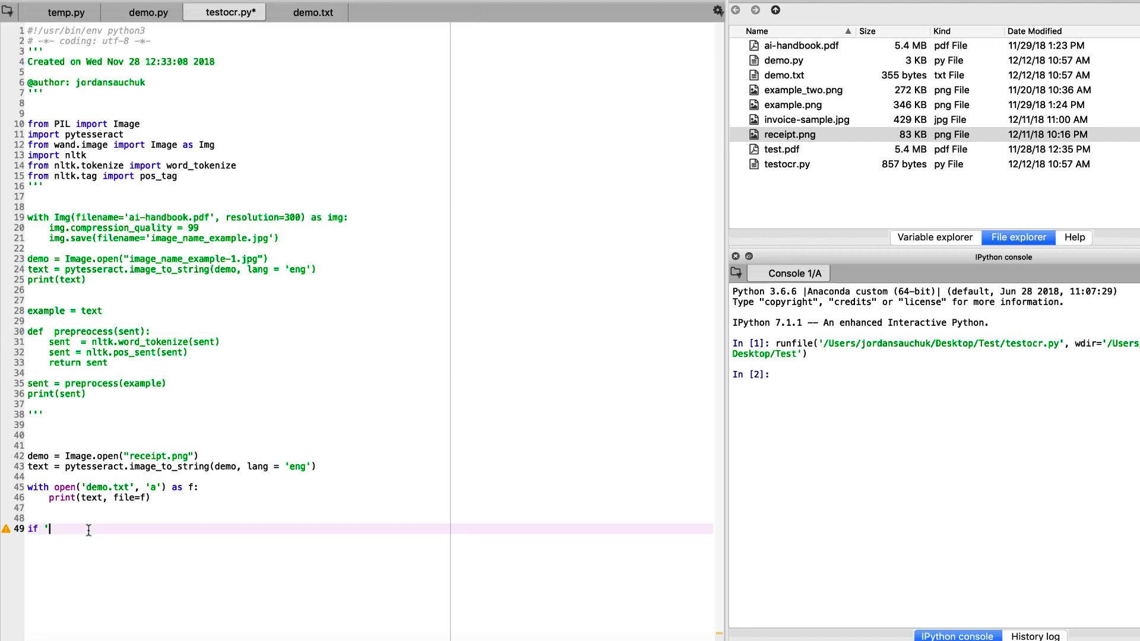
Complete if '320918380' in open('demo.txt').read(): print("True") and rerun with F5.
{"action": "type", "text": "3209"}
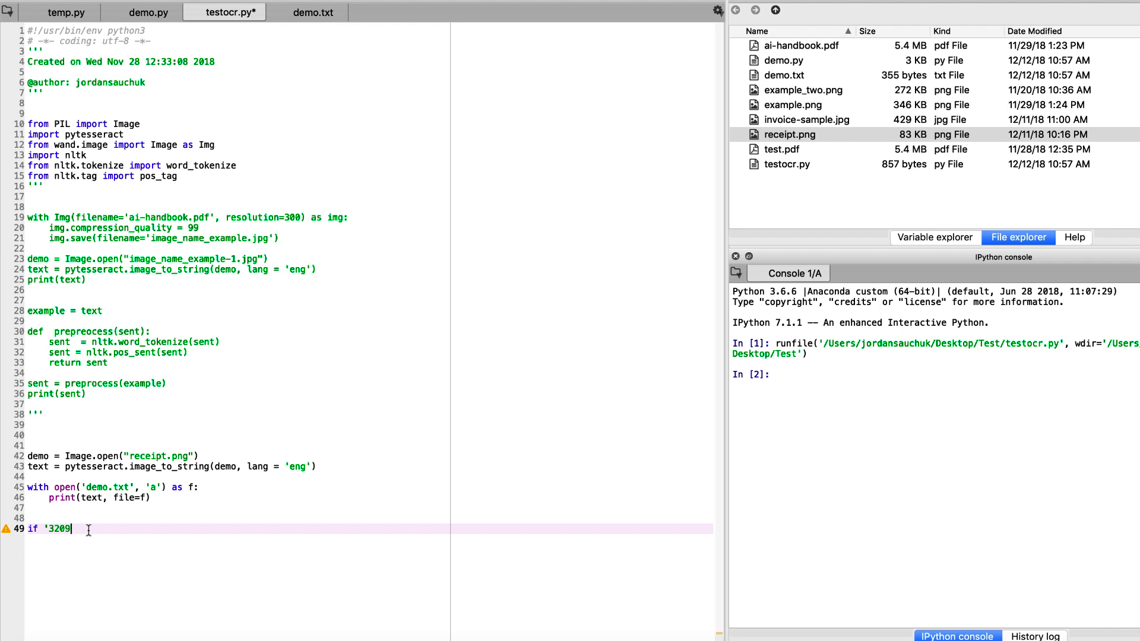
{"action": "type", "text": "183"}
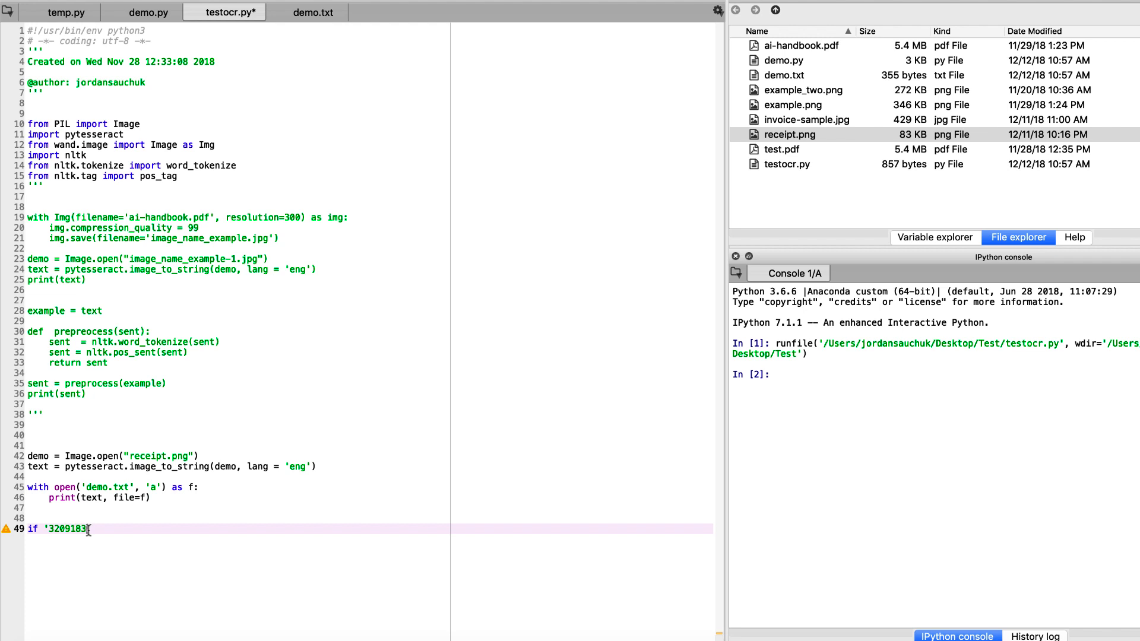
{"action": "type", "text": "0'"}
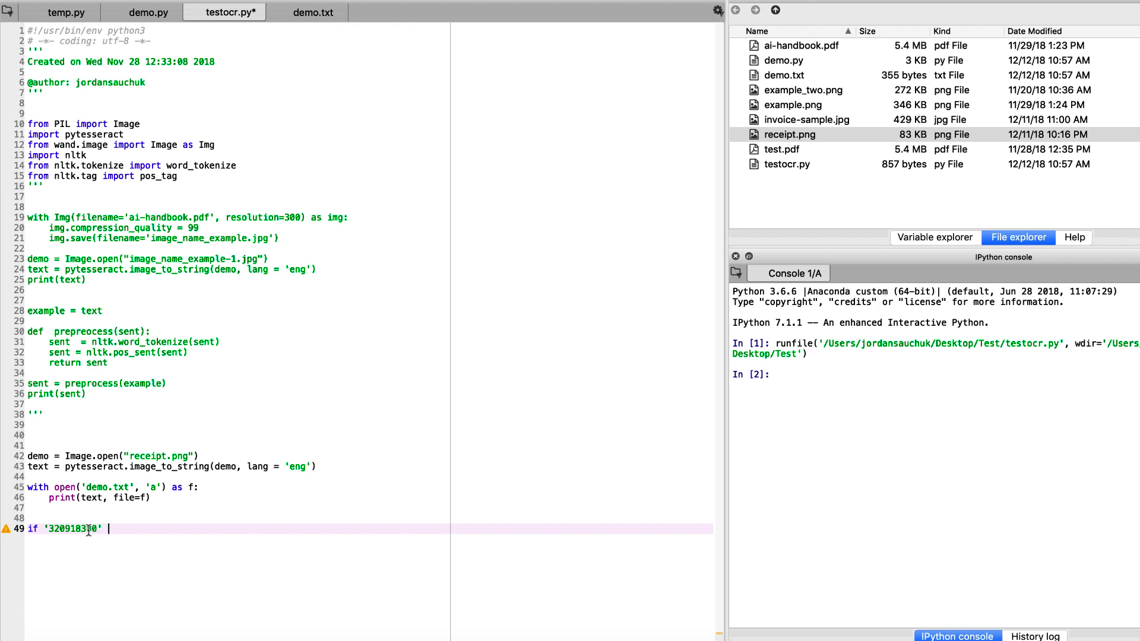
{"action": "type", "text": "in open()"}
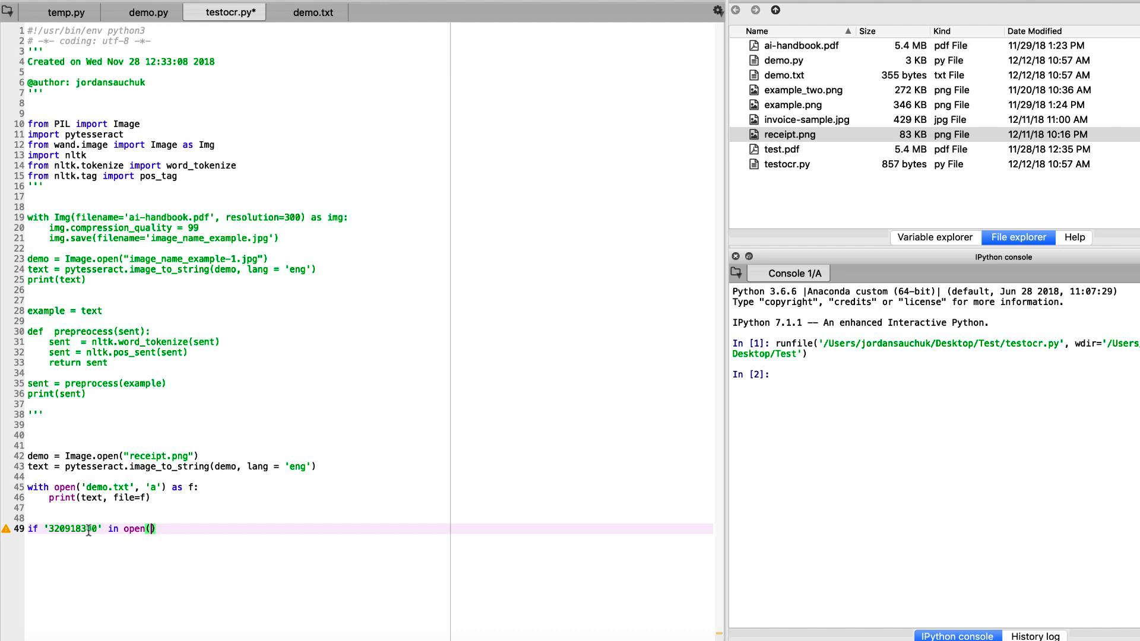
{"action": "type", "text": "'demo.txt'"}
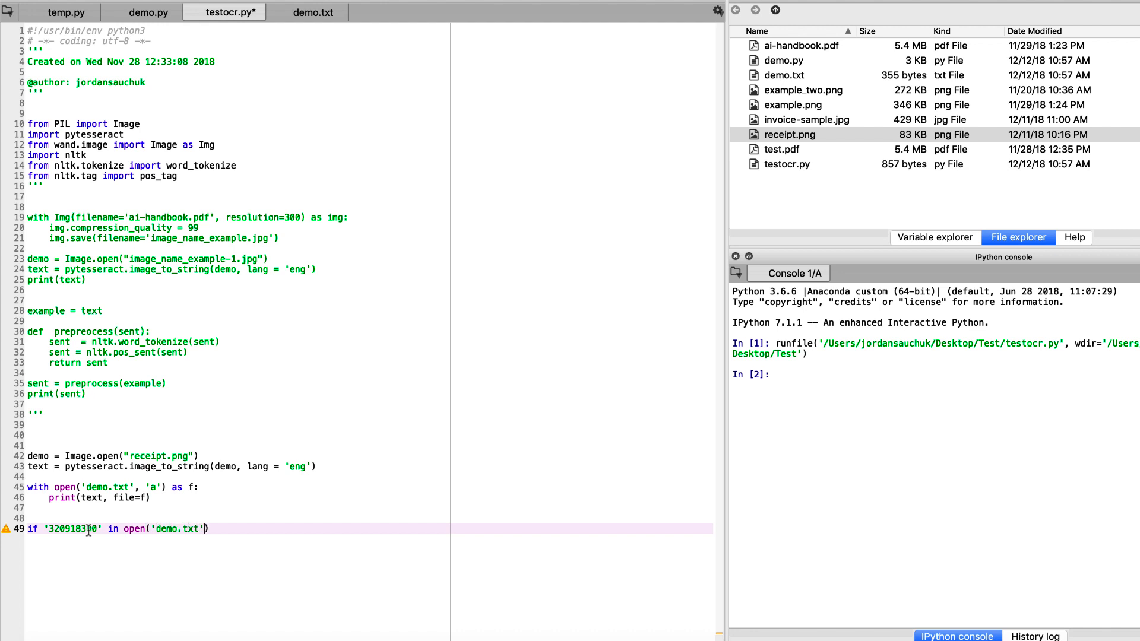
{"action": "type", "text": ".r"}
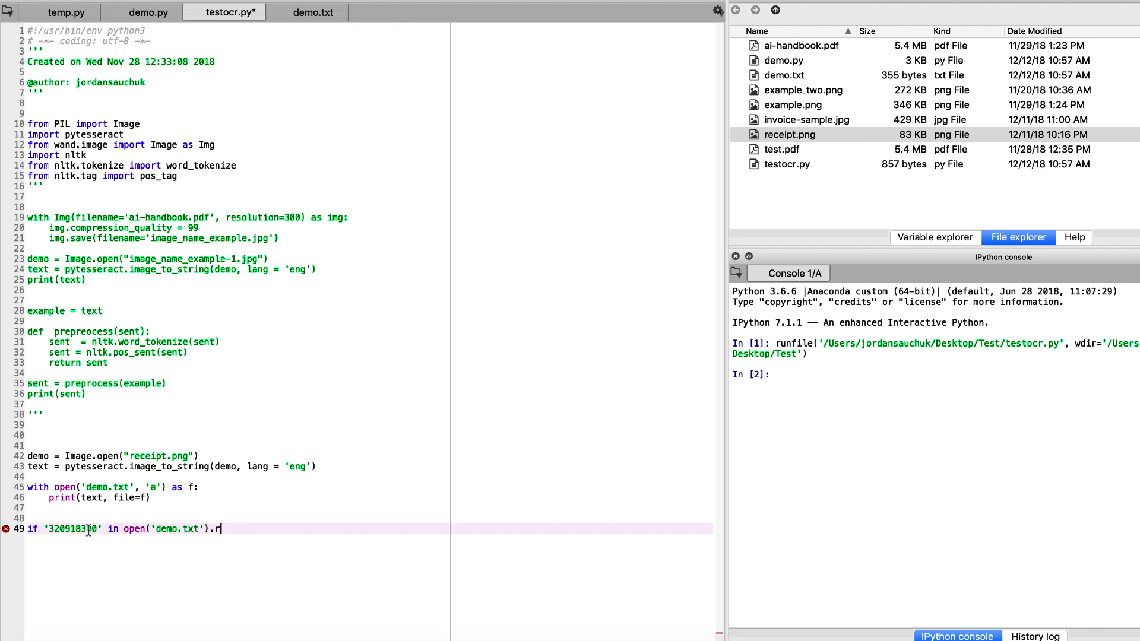
{"action": "type", "text": "ead()"}
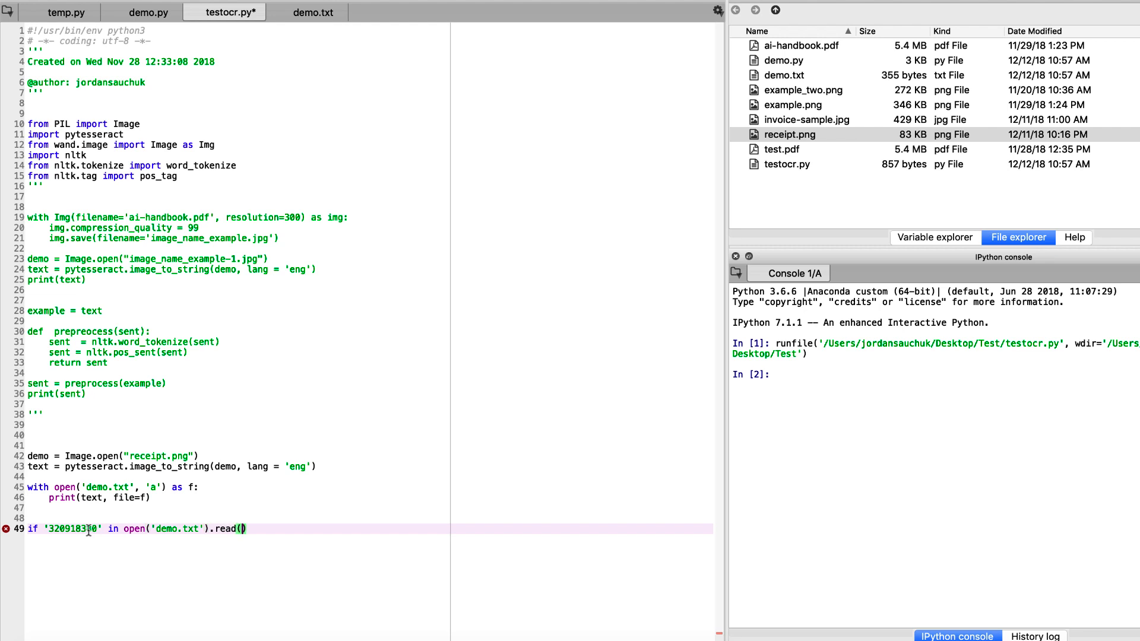
{"action": "type", "text": ":"}
{"action": "type", "text": "print(tru"}
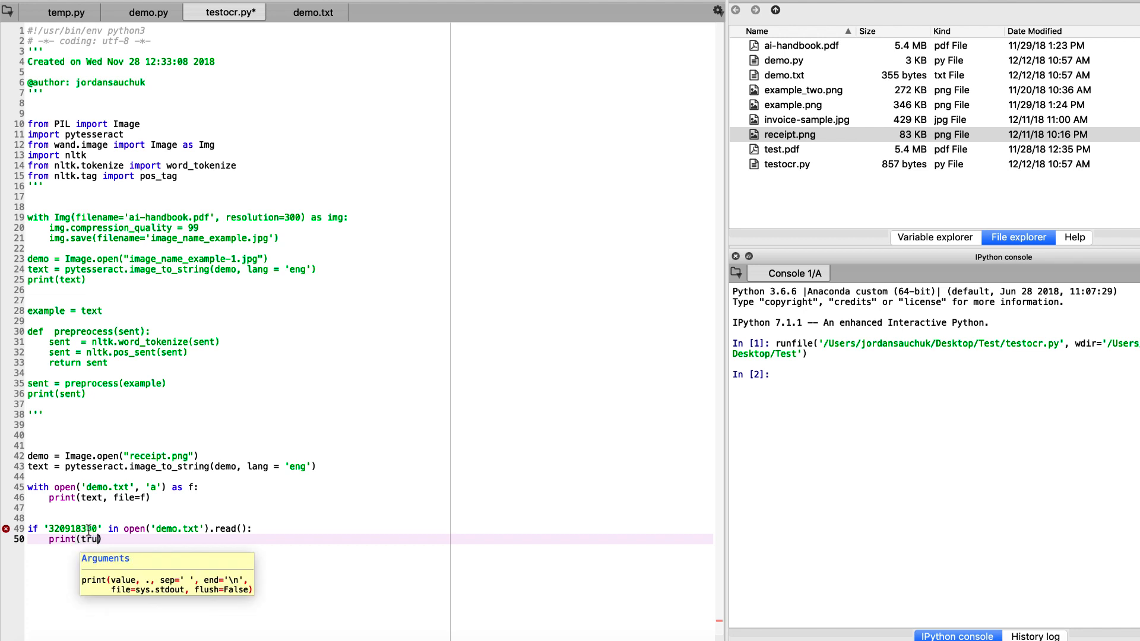
{"action": "type", "text": "\"True\")"}
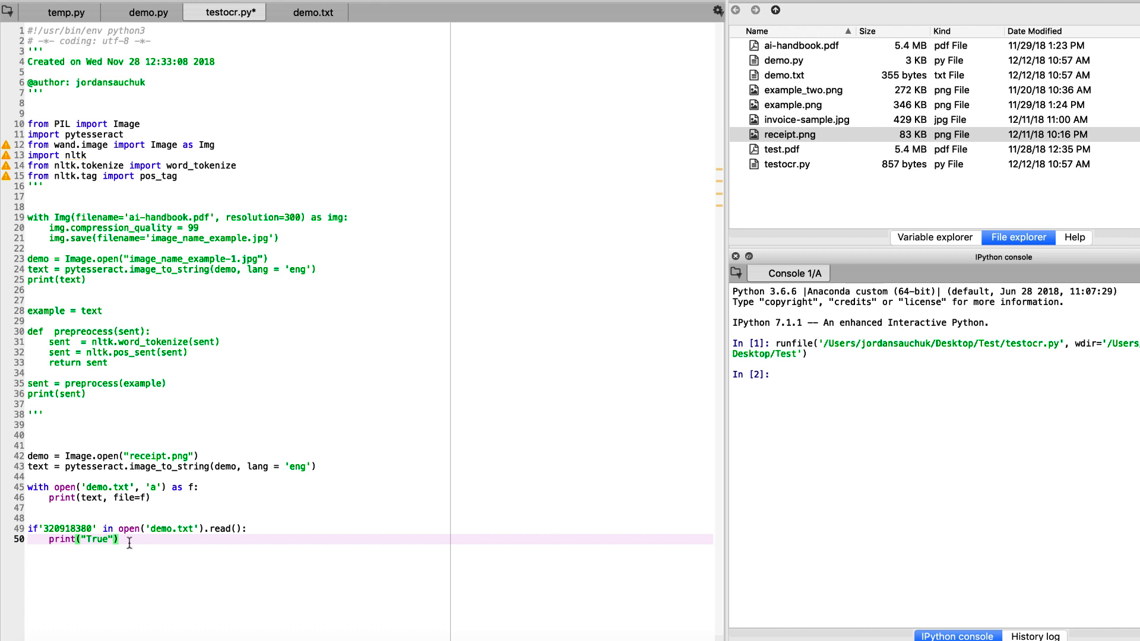
{"action": "key", "text": "f5"}
{"action": "type", "text": "#pip install goslate"}
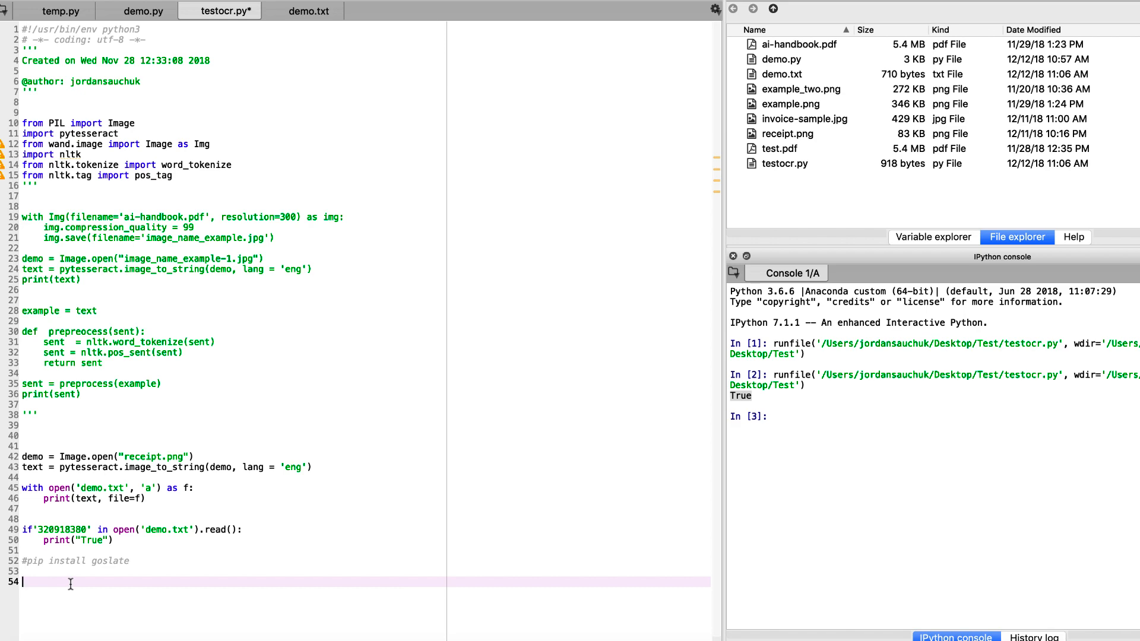
{"action": "mouse_move", "coordinate": [809, 166]}
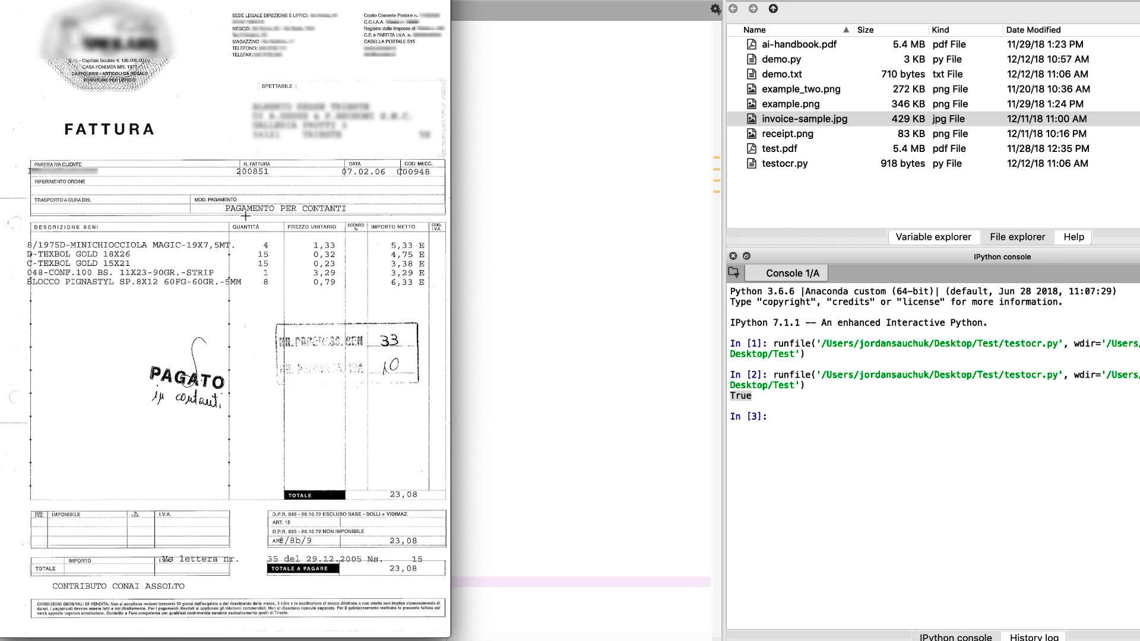
{"action": "left_click", "coordinate": [221, 11]}
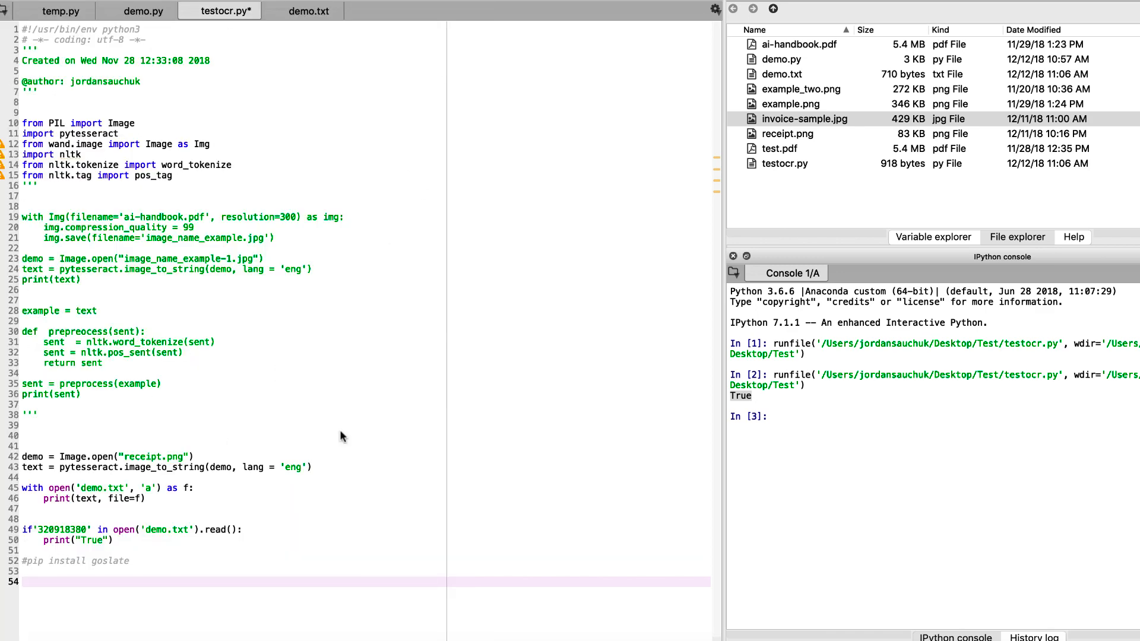
{"action": "mouse_move", "coordinate": [221, 582]}
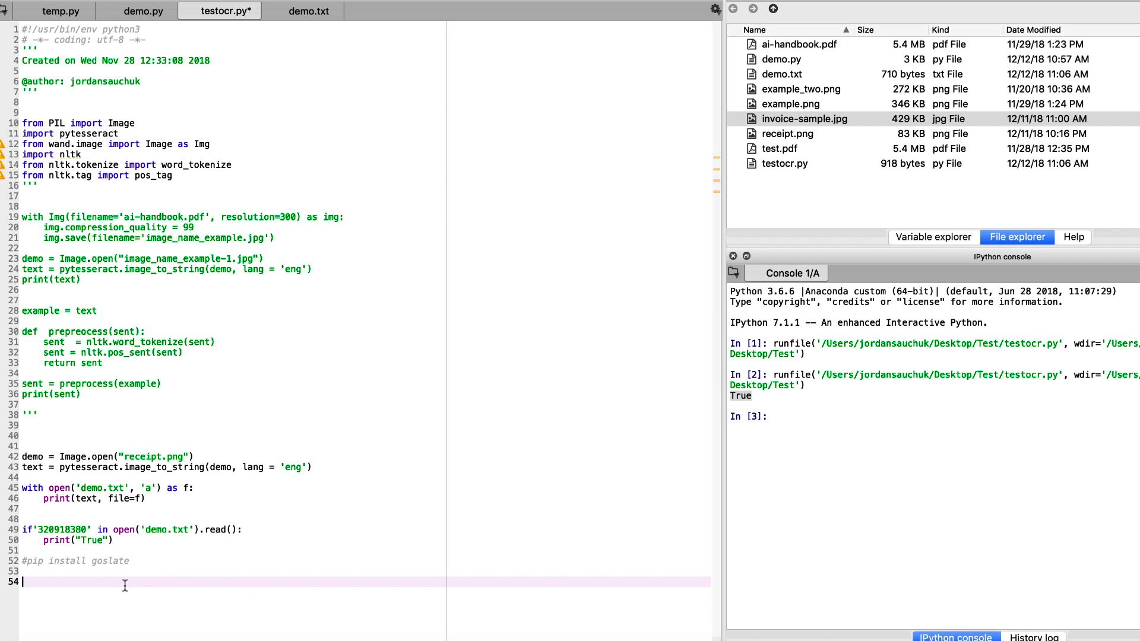
{"action": "mouse_move", "coordinate": [68, 564]}
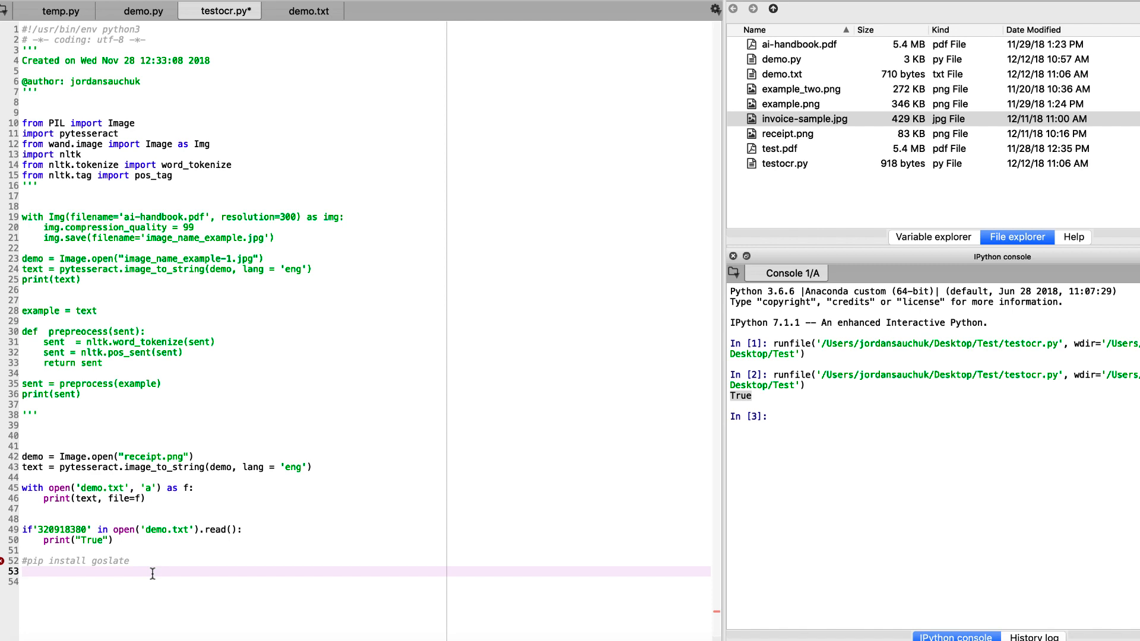
Type import goslate on line 53 beneath the install comment.
{"action": "type", "text": "import gosla"}
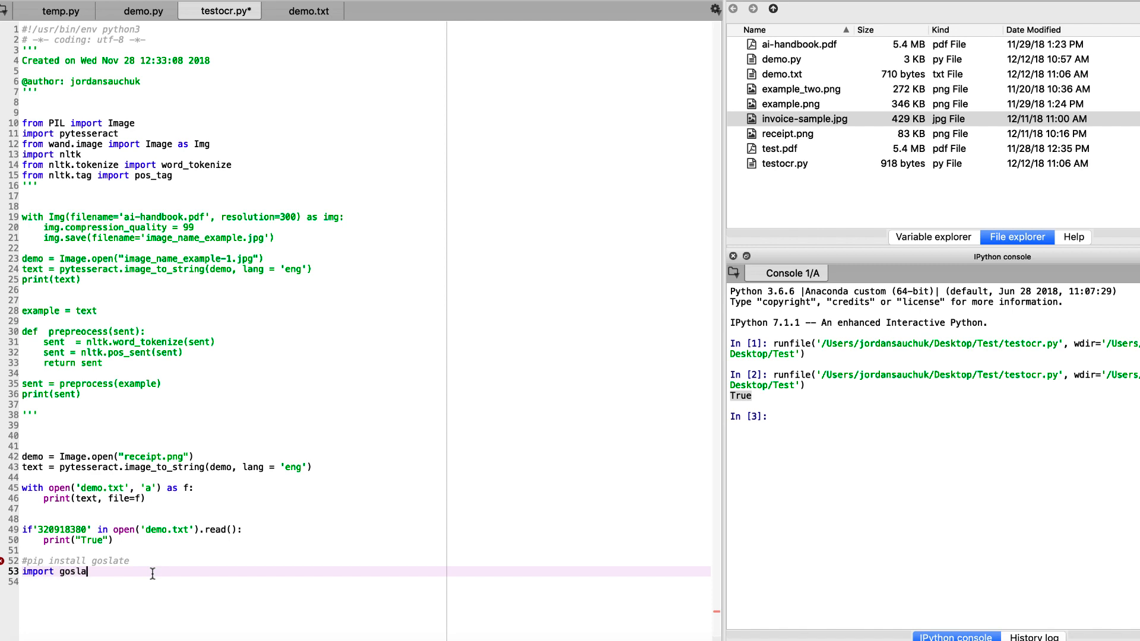
{"action": "type", "text": "te"}
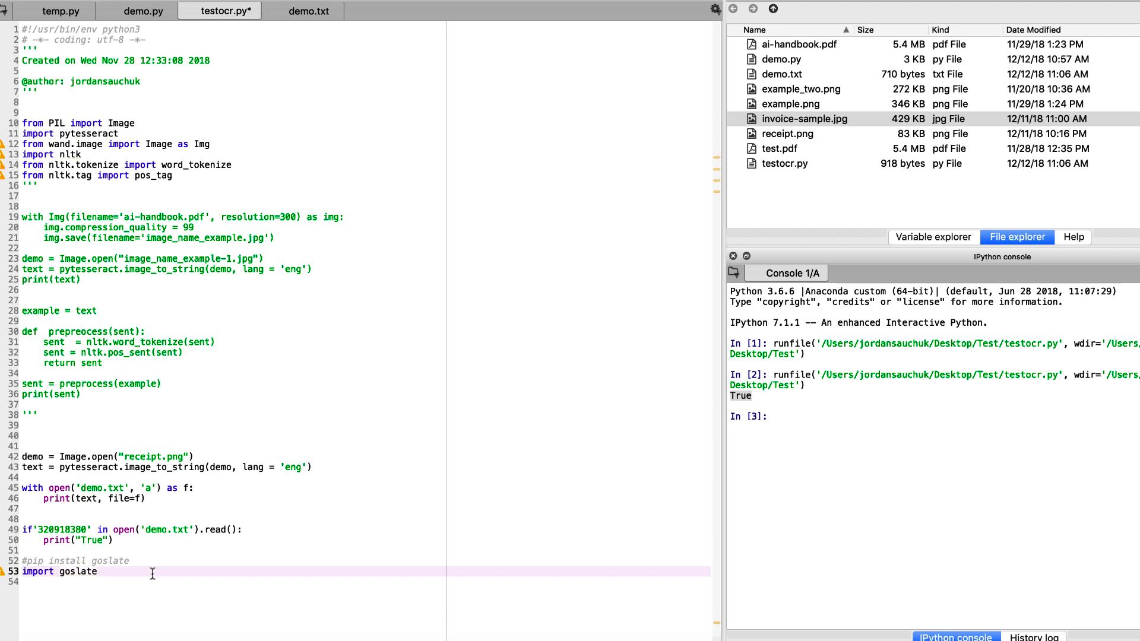
{"action": "mouse_move", "coordinate": [100, 557]}
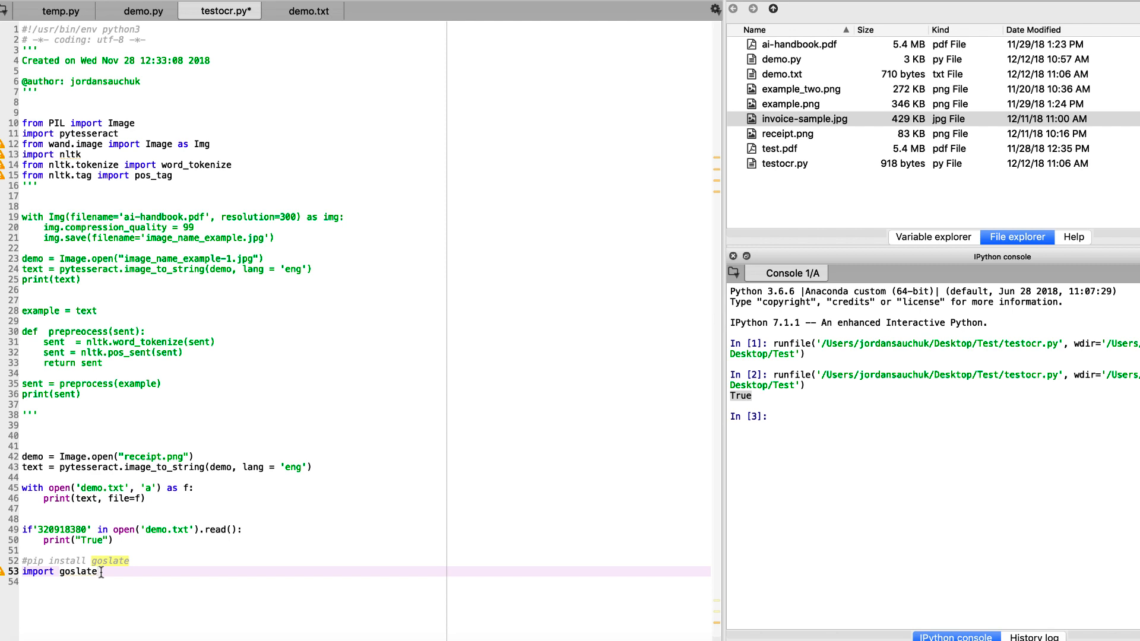
{"action": "mouse_move", "coordinate": [219, 471]}
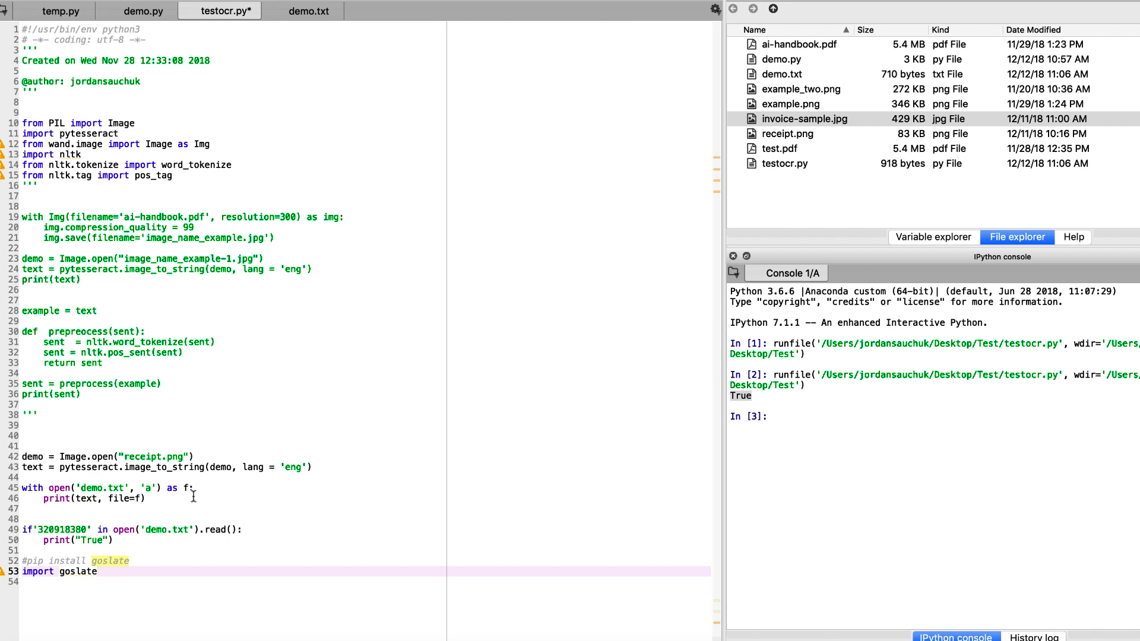
{"action": "mouse_move", "coordinate": [138, 521]}
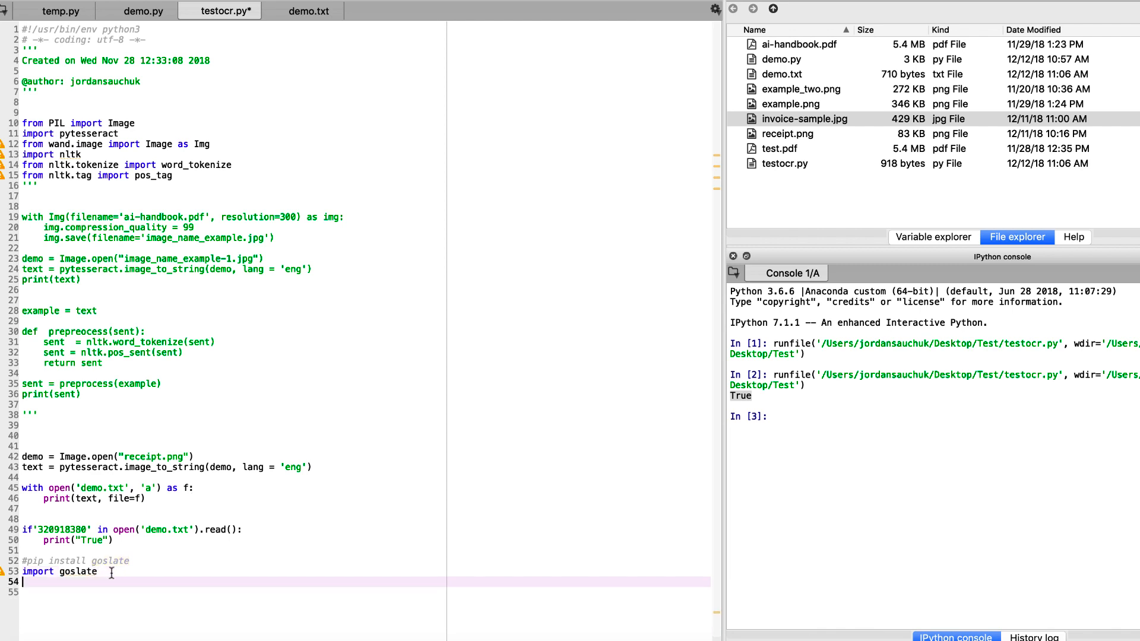
Create the translator with gs = goslate.Goslate().
{"action": "type", "text": "gs"}
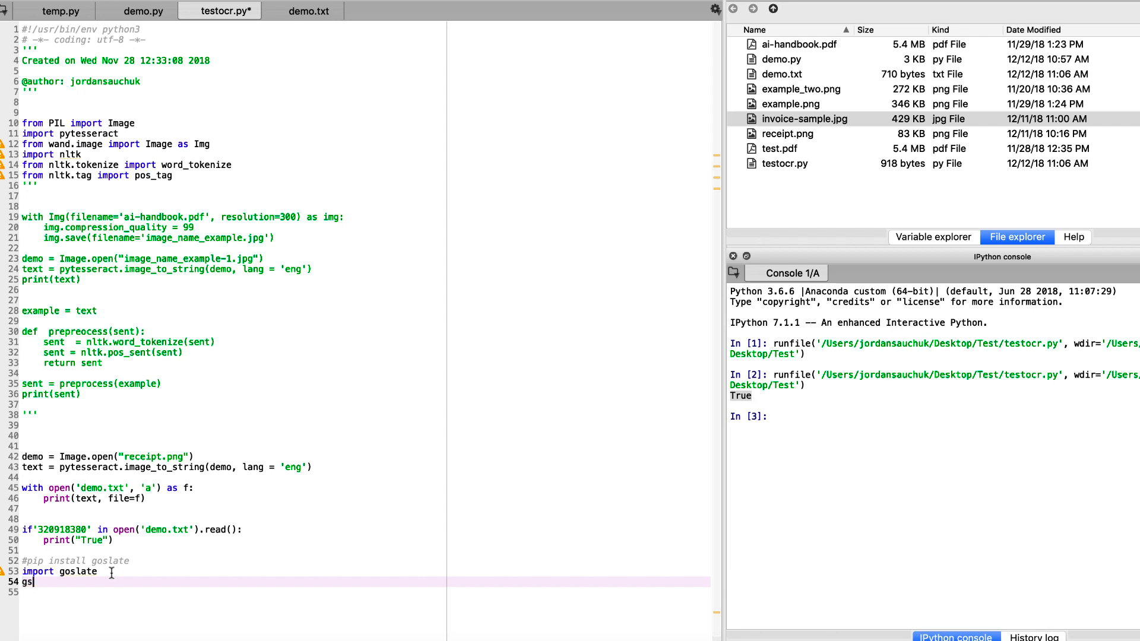
{"action": "type", "text": "="}
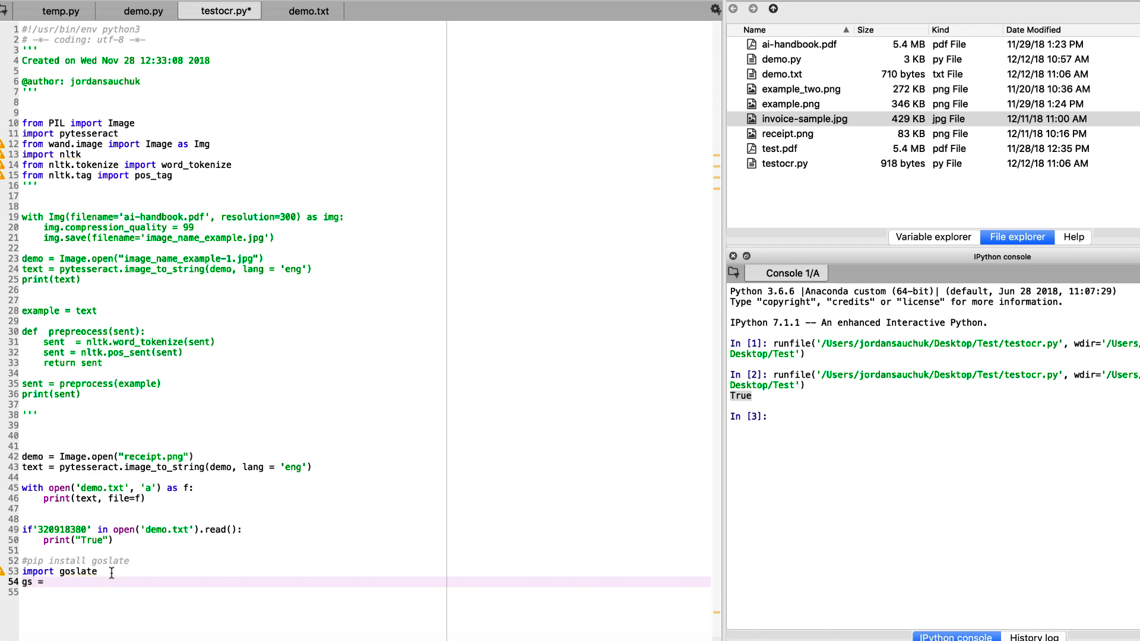
{"action": "type", "text": "goslate"}
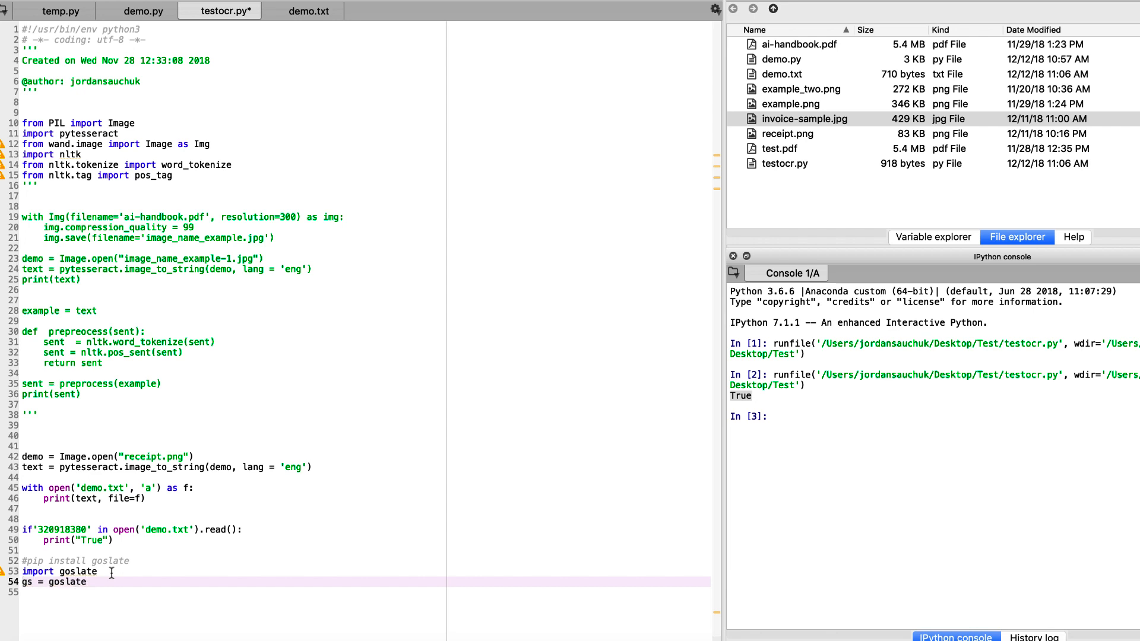
{"action": "type", "text": ".Goslate("}
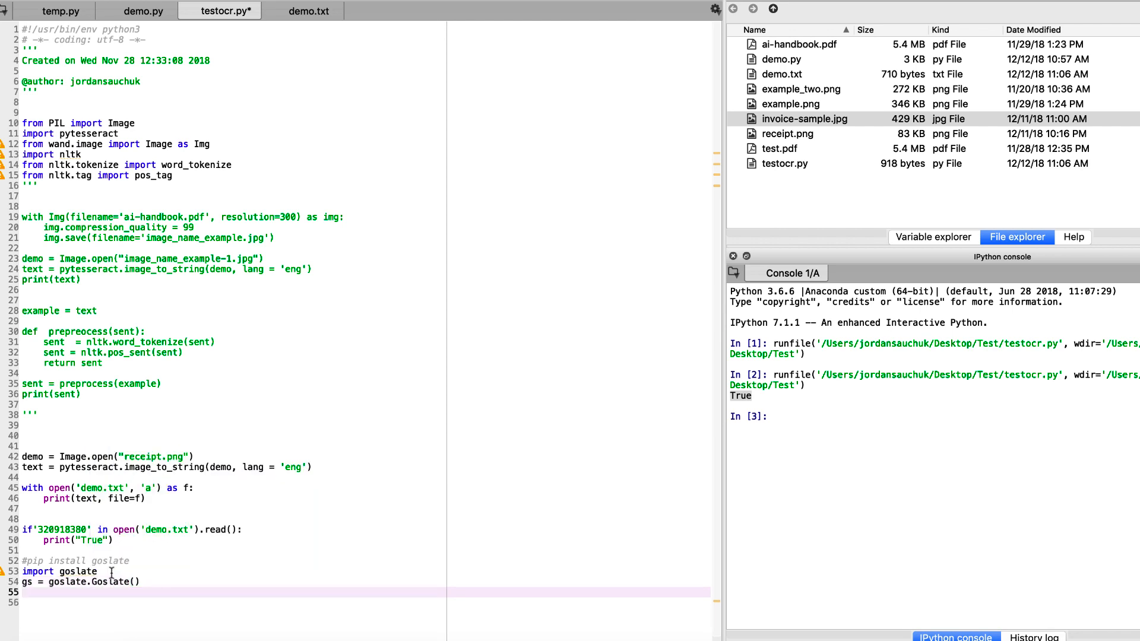
Add print(gs.translate(text, 'de')) to print the German translation.
{"action": "type", "text": "p"}
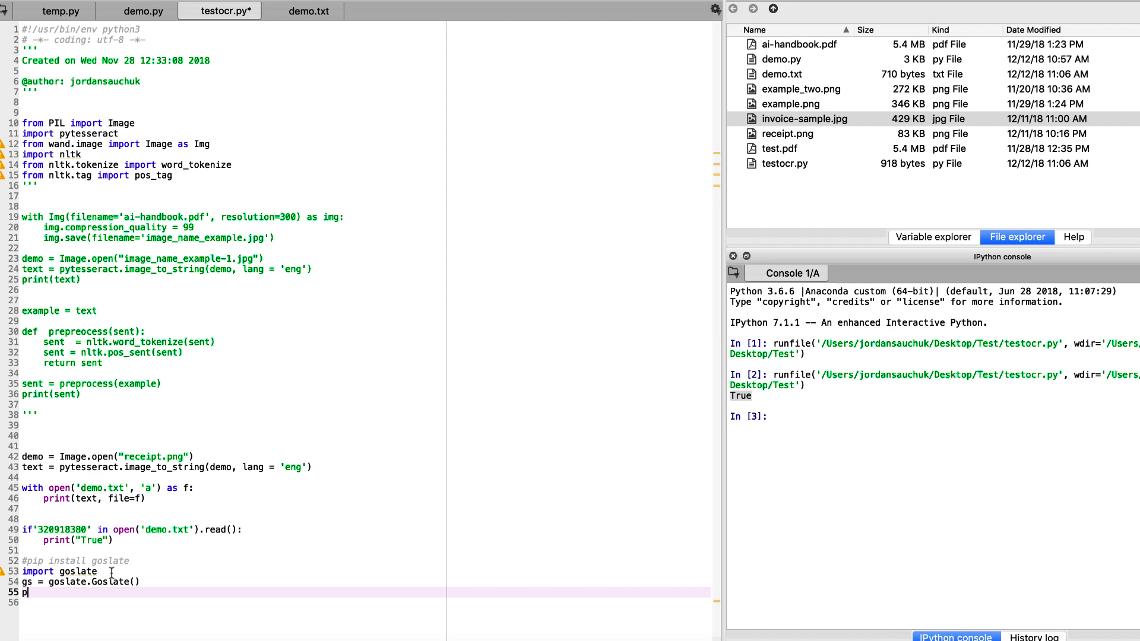
{"action": "type", "text": "rint(gs"}
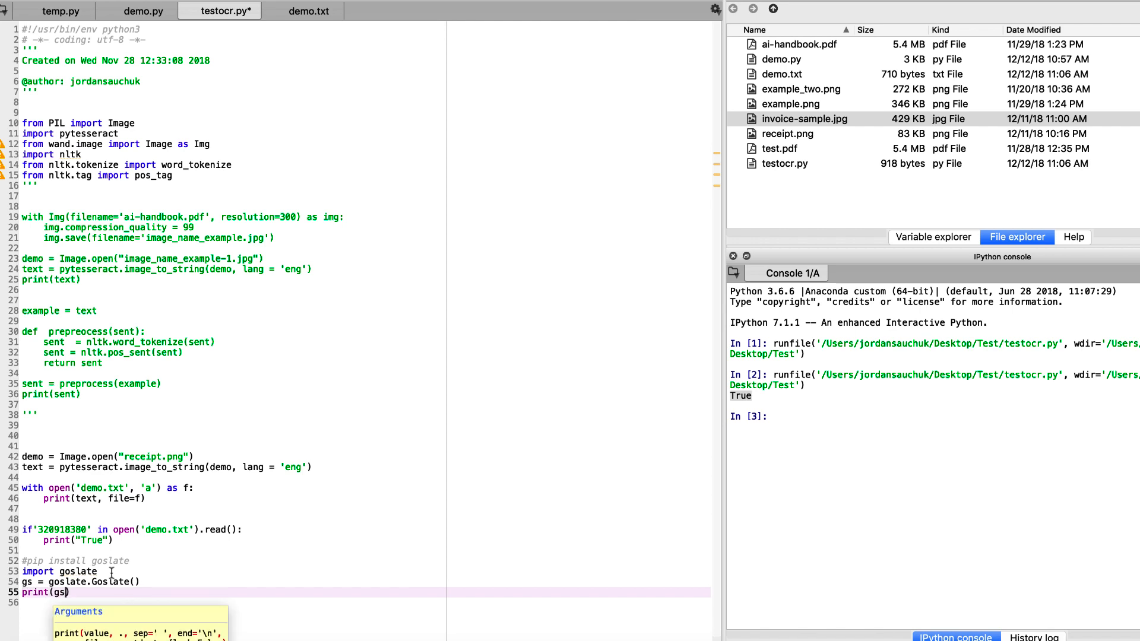
{"action": "type", "text": ".translate(text"}
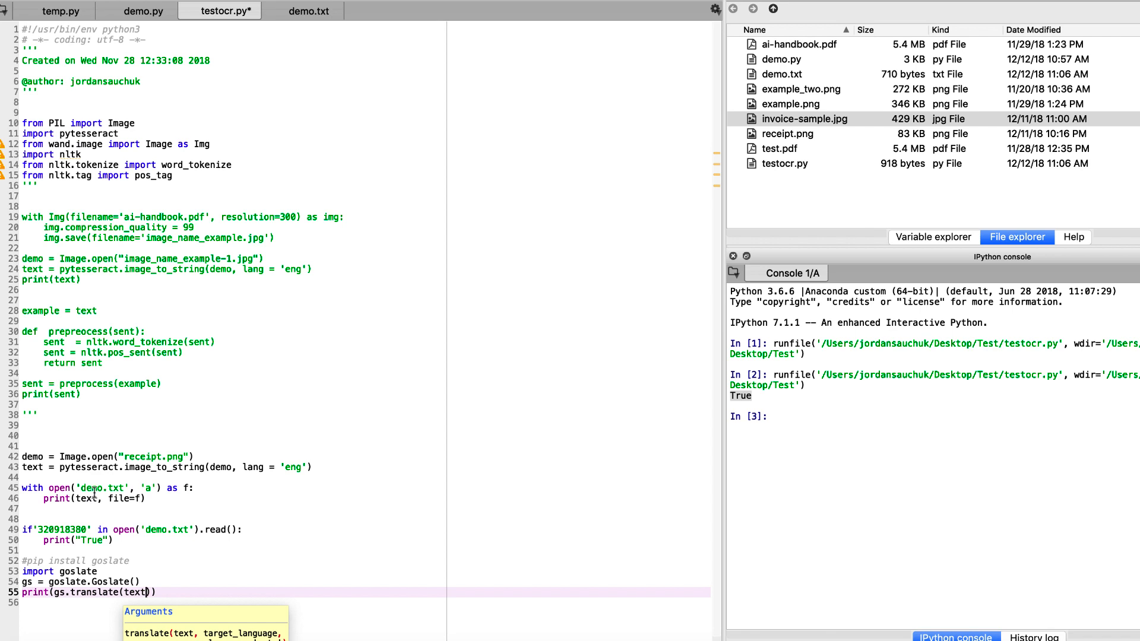
{"action": "type", "text": ", 'en"}
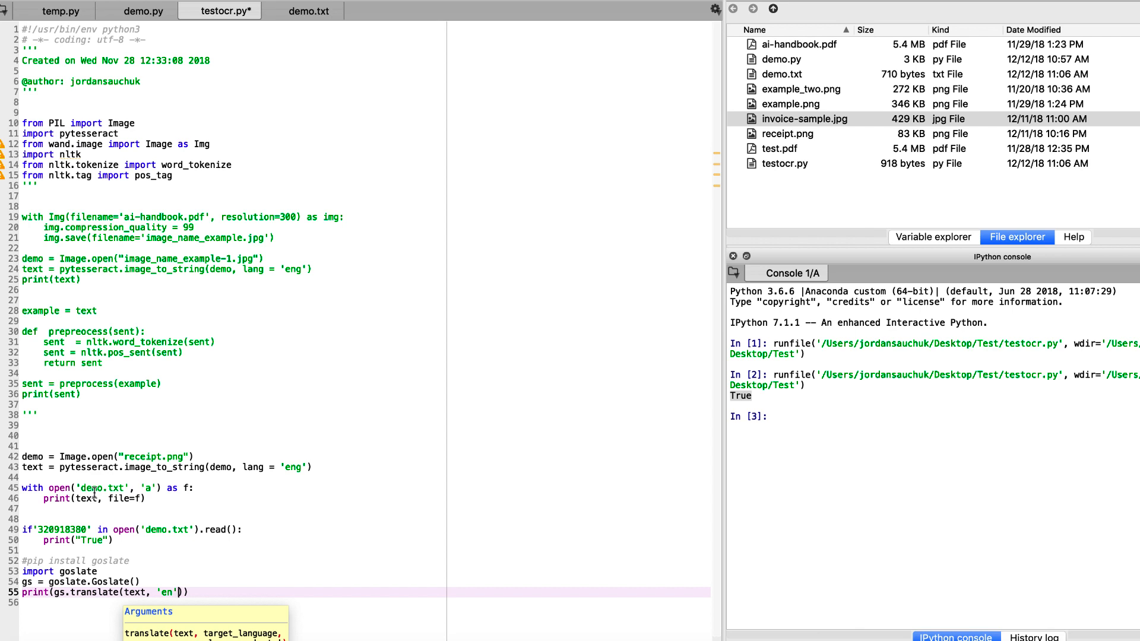
{"action": "key", "text": "backspace"}
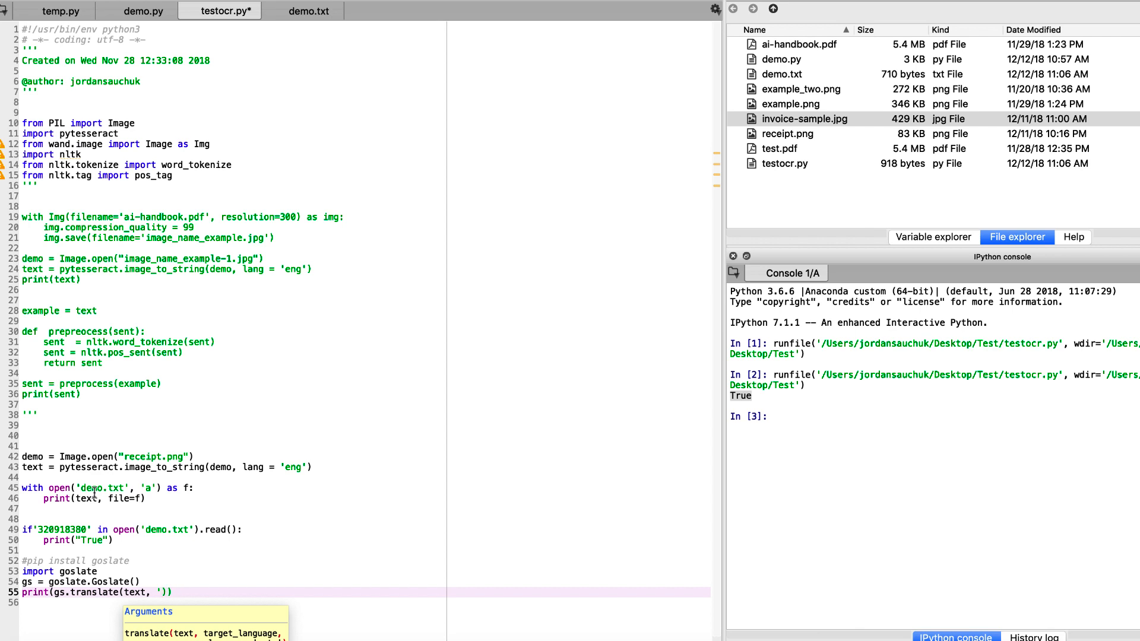
{"action": "type", "text": "de'"}
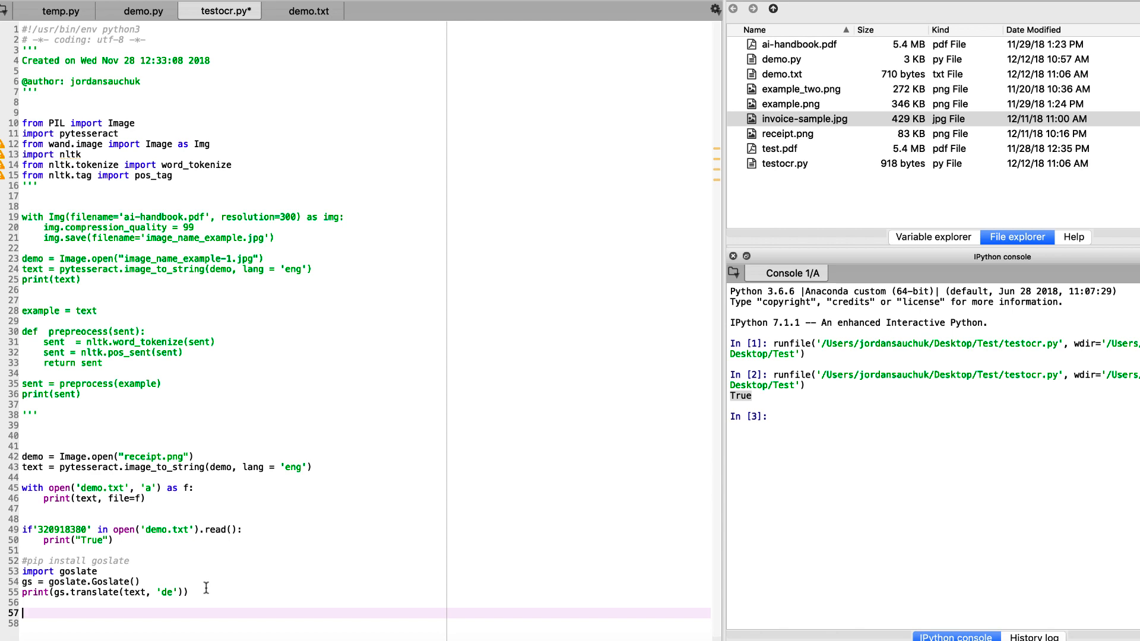
{"action": "mouse_move", "coordinate": [154, 551]}
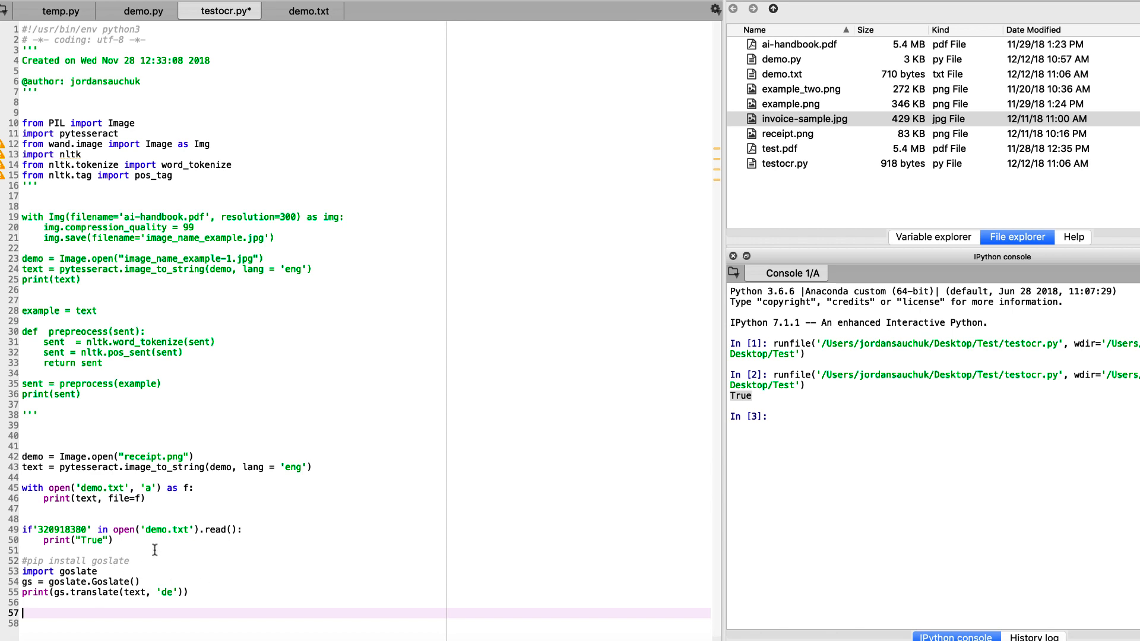
{"action": "mouse_move", "coordinate": [120, 616]}
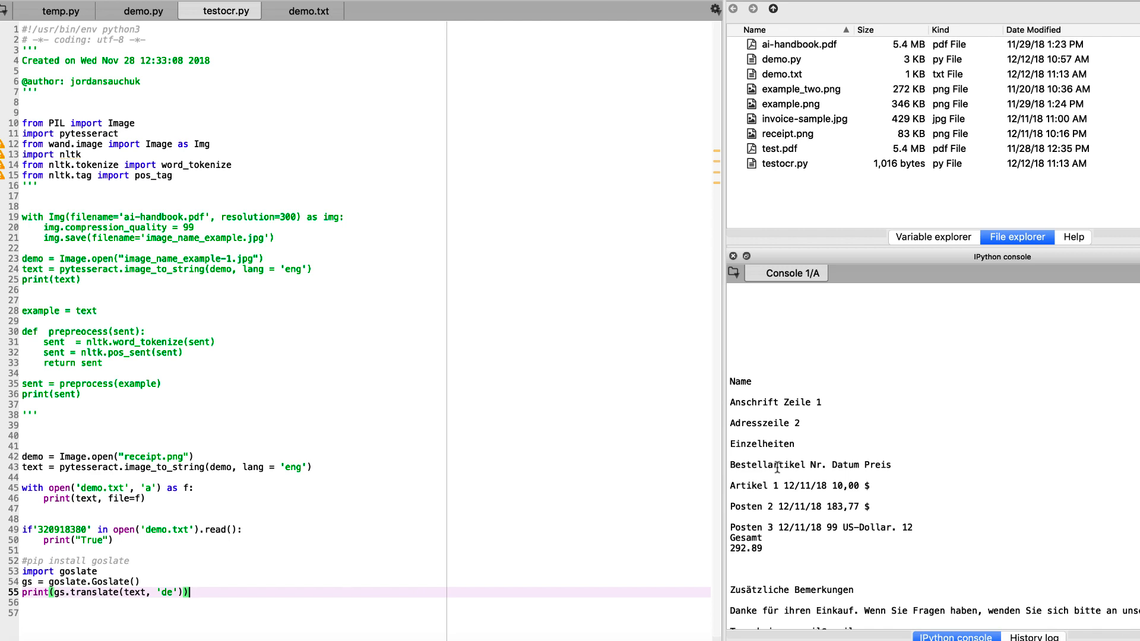
{"action": "mouse_move", "coordinate": [379, 621]}
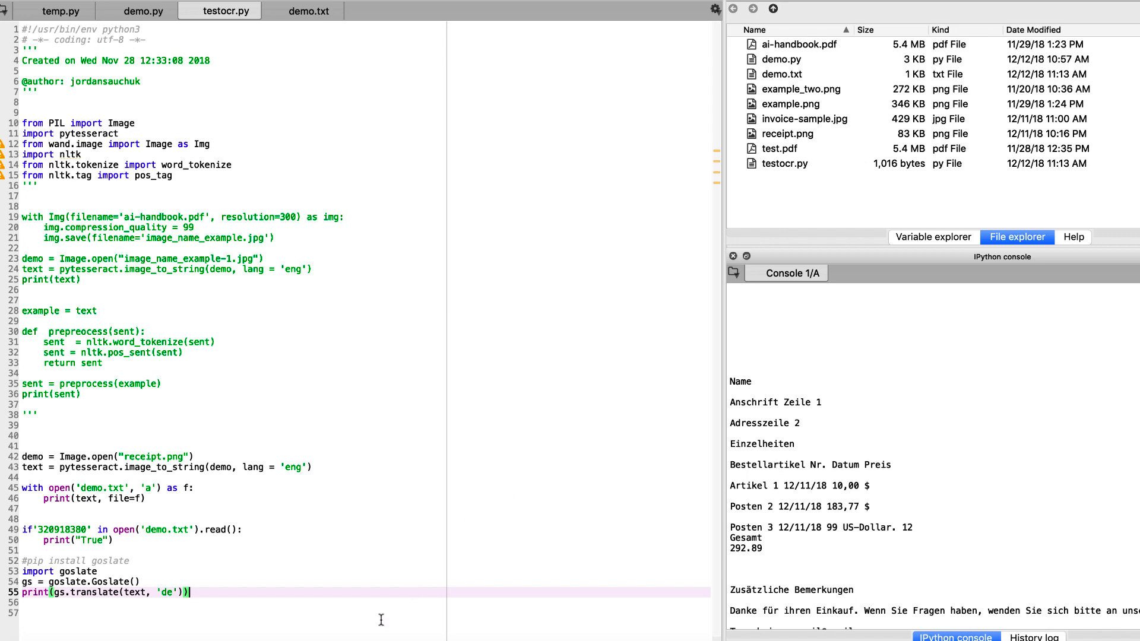
{"action": "mouse_move", "coordinate": [203, 586]}
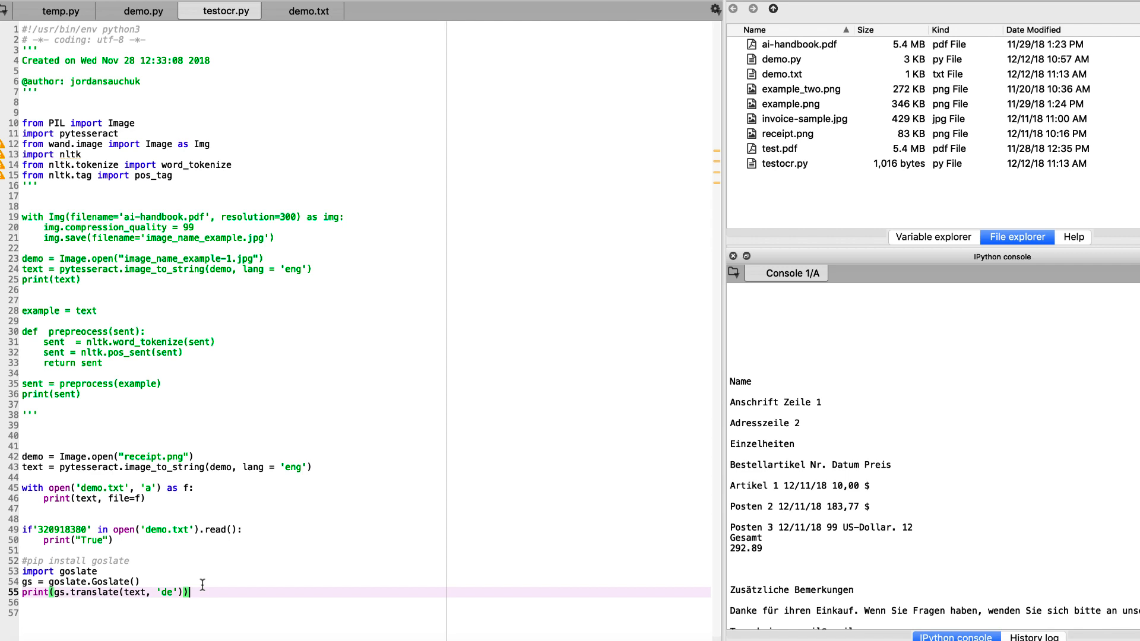
{"action": "mouse_move", "coordinate": [256, 461]}
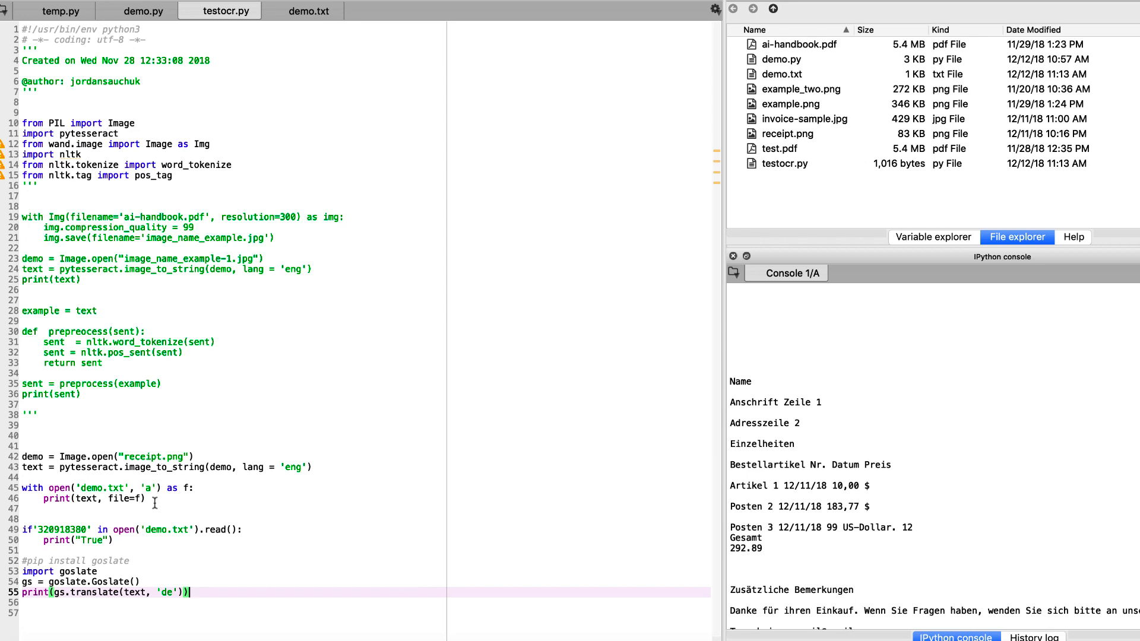
{"action": "mouse_move", "coordinate": [118, 469]}
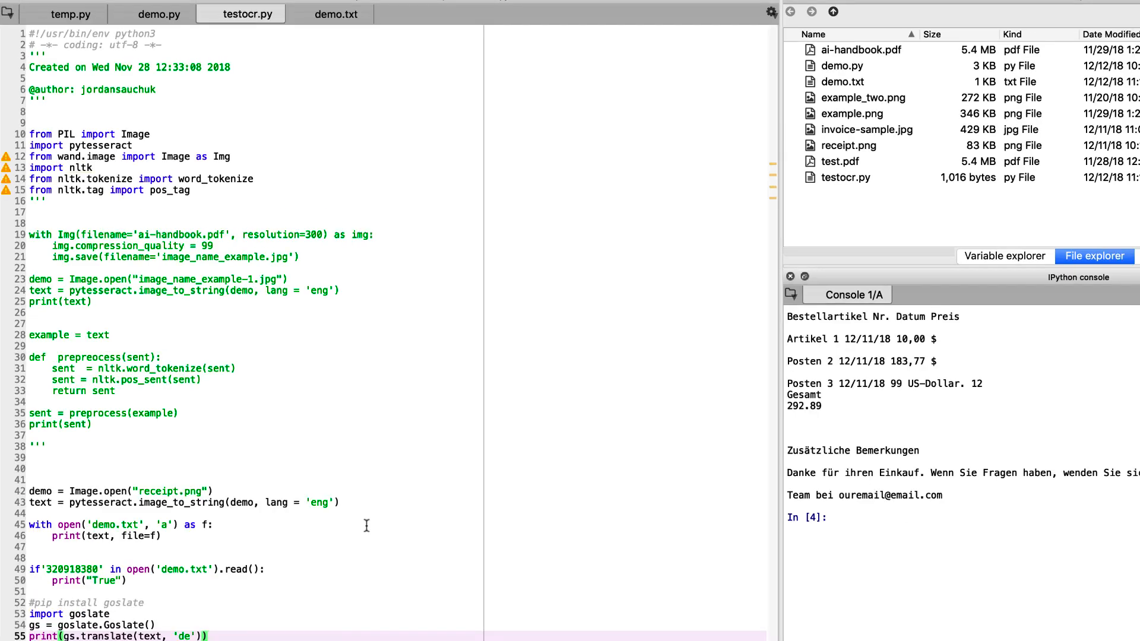
{"action": "mouse_move", "coordinate": [301, 634]}
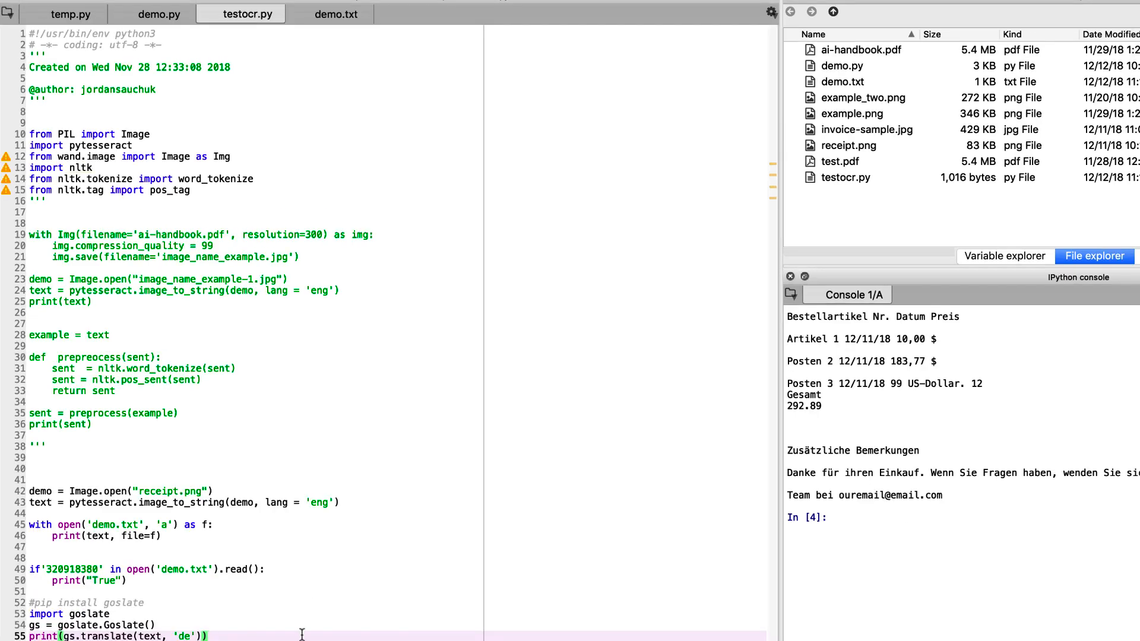